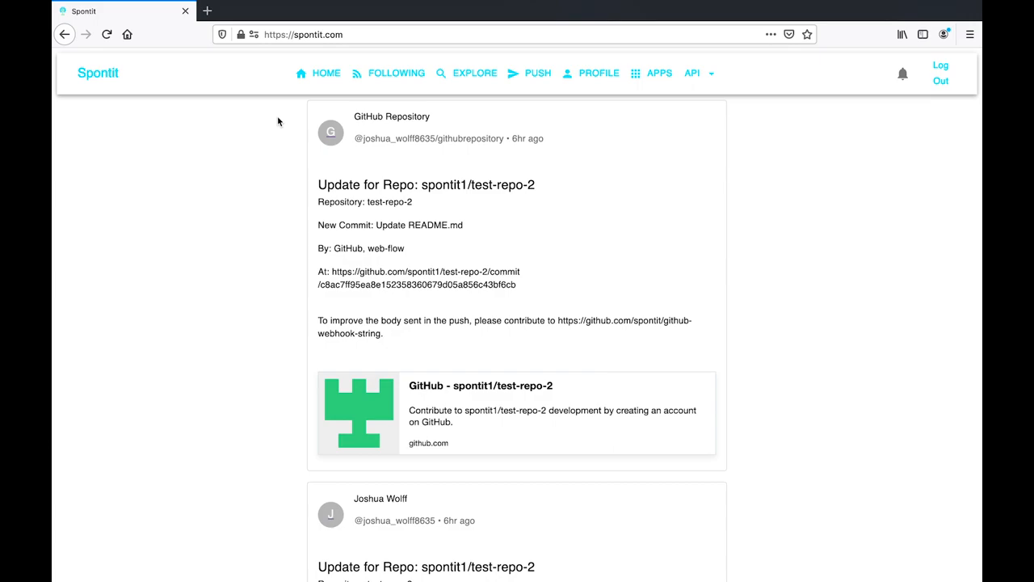
{"action": "mouse_move", "coordinate": [210, 13]}
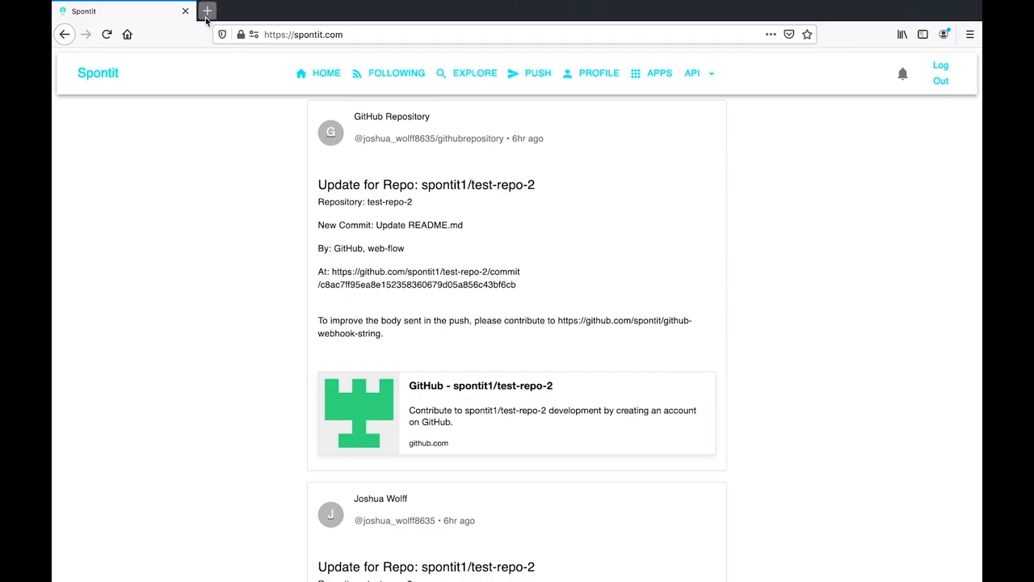
Briefly view the API docs in a new tab and return to the Spontit feed.
{"action": "left_click", "coordinate": [211, 13]}
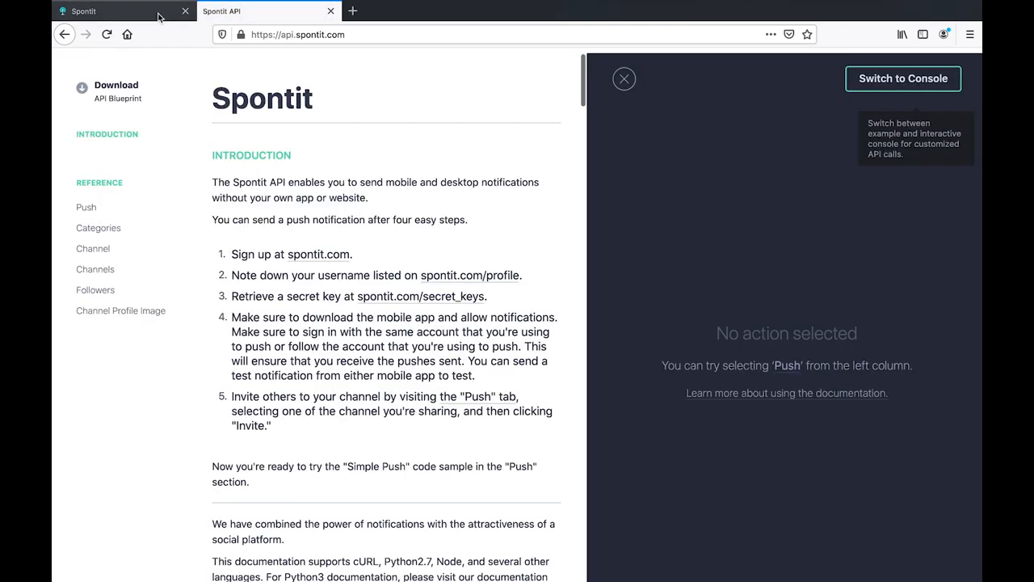
{"action": "left_click", "coordinate": [97, 13]}
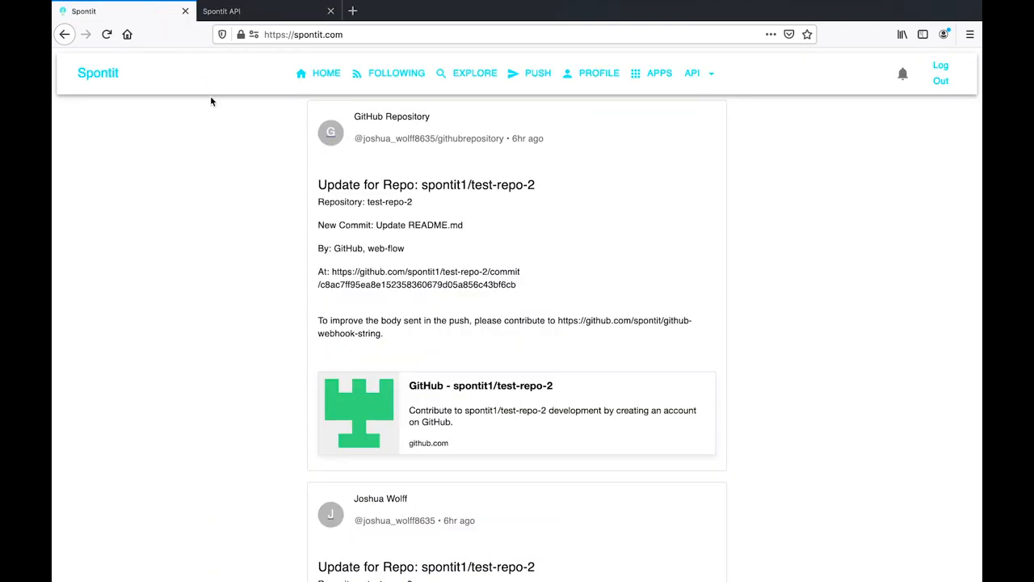
{"action": "left_click", "coordinate": [330, 12]}
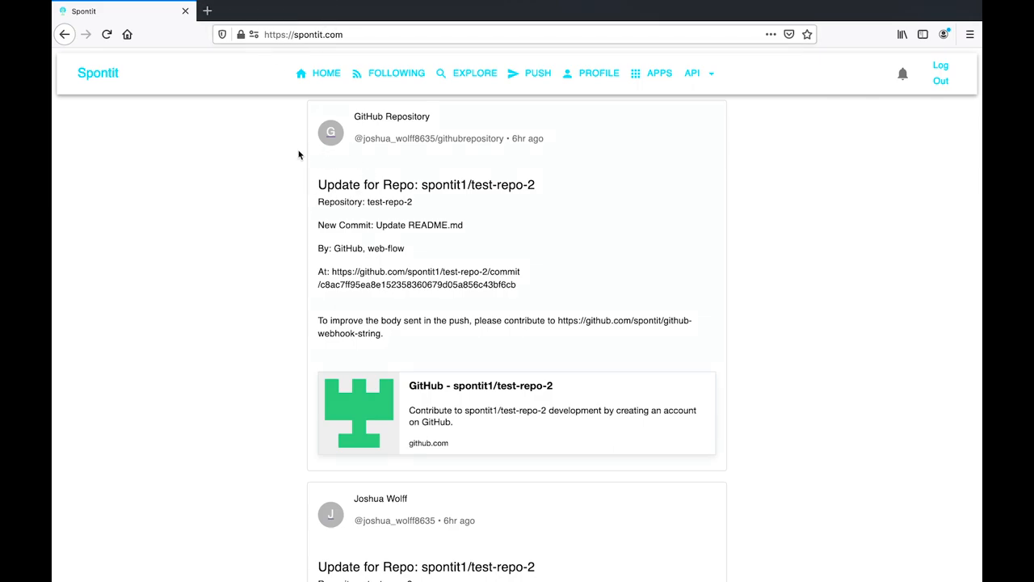
{"action": "mouse_move", "coordinate": [538, 74]}
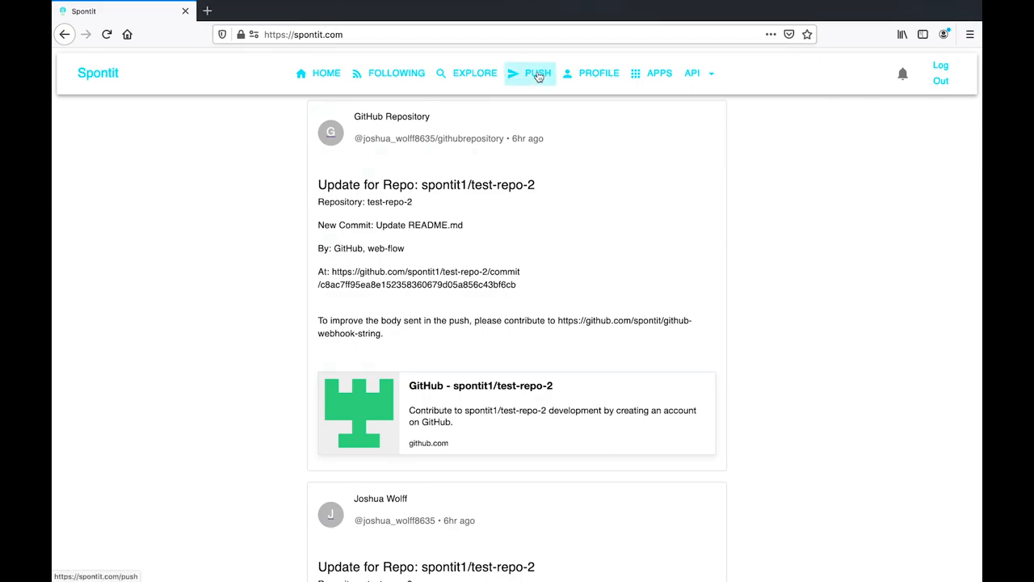
Start a push for the Joshua Wolff personal channel from the PUSH page.
{"action": "left_click", "coordinate": [540, 73]}
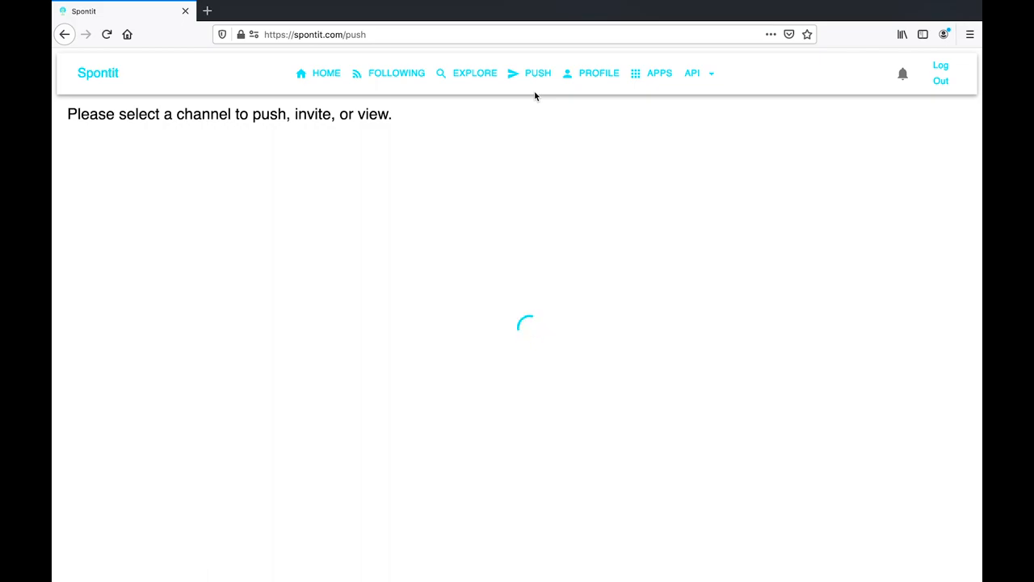
{"action": "mouse_move", "coordinate": [456, 129]}
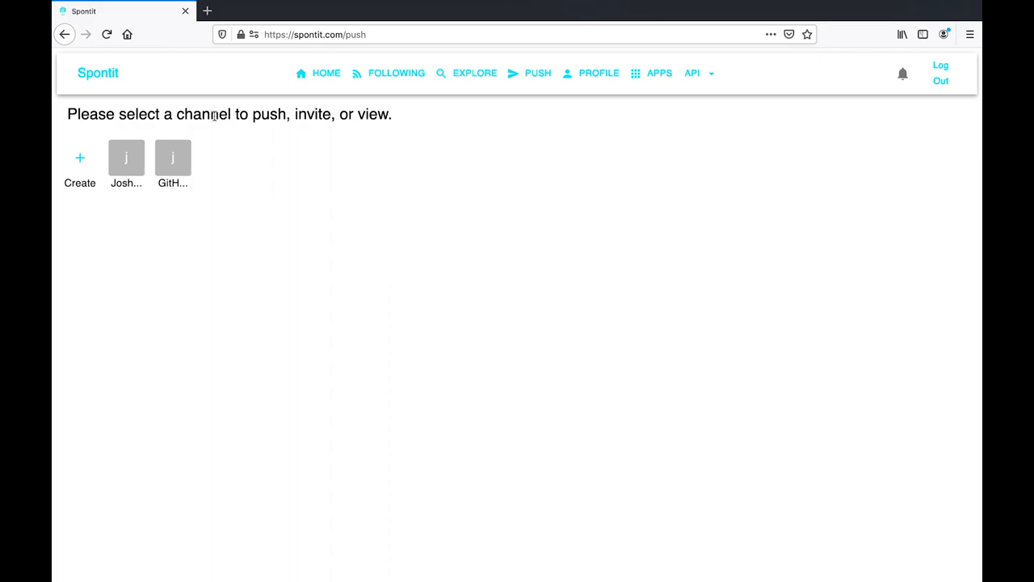
{"action": "mouse_move", "coordinate": [136, 152]}
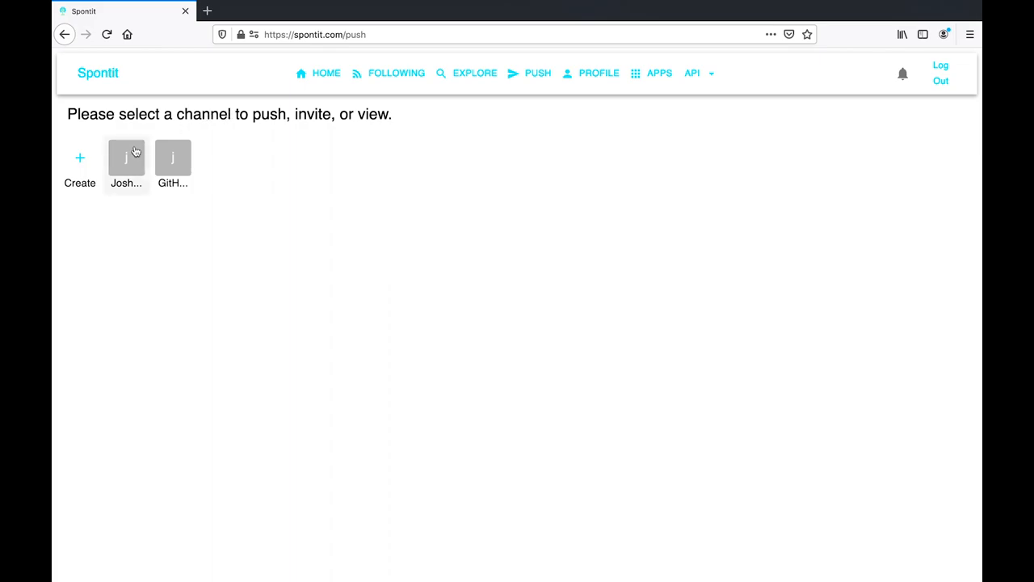
{"action": "mouse_move", "coordinate": [134, 155]}
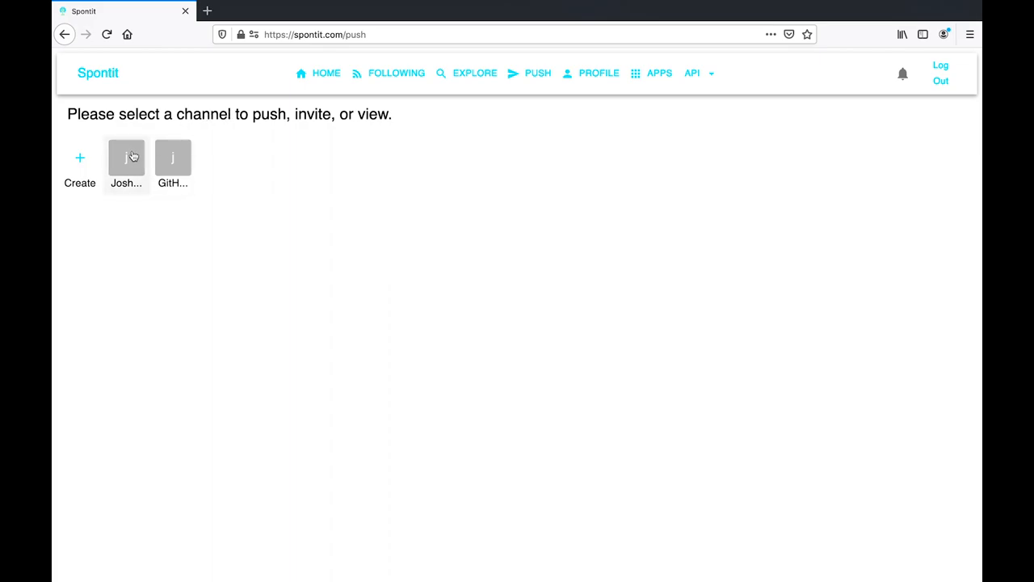
{"action": "left_click", "coordinate": [126, 157]}
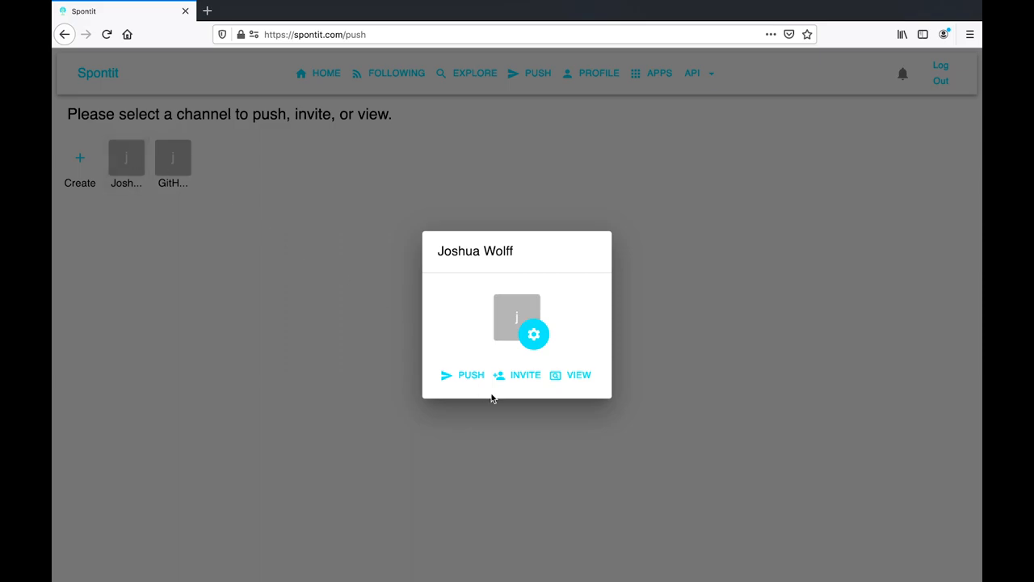
{"action": "left_click", "coordinate": [470, 375]}
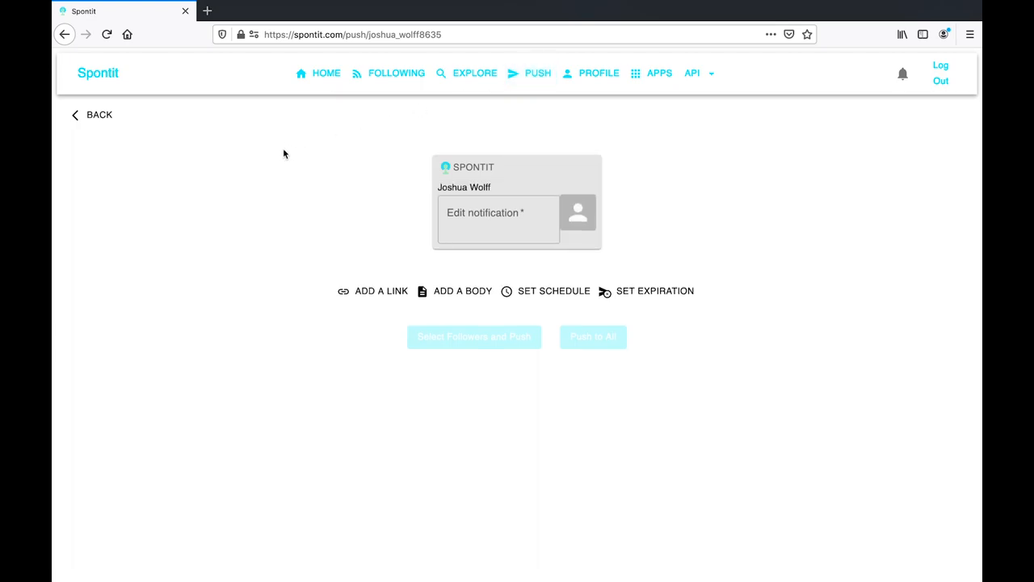
Send a notification reading "Test" to all followers of the channel.
{"action": "left_click", "coordinate": [497, 226]}
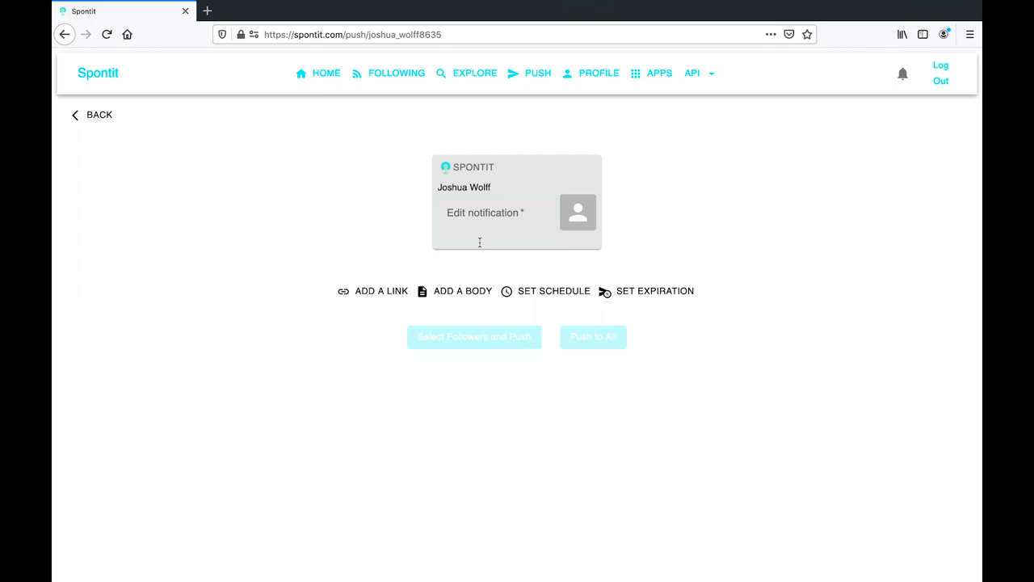
{"action": "left_click", "coordinate": [497, 218]}
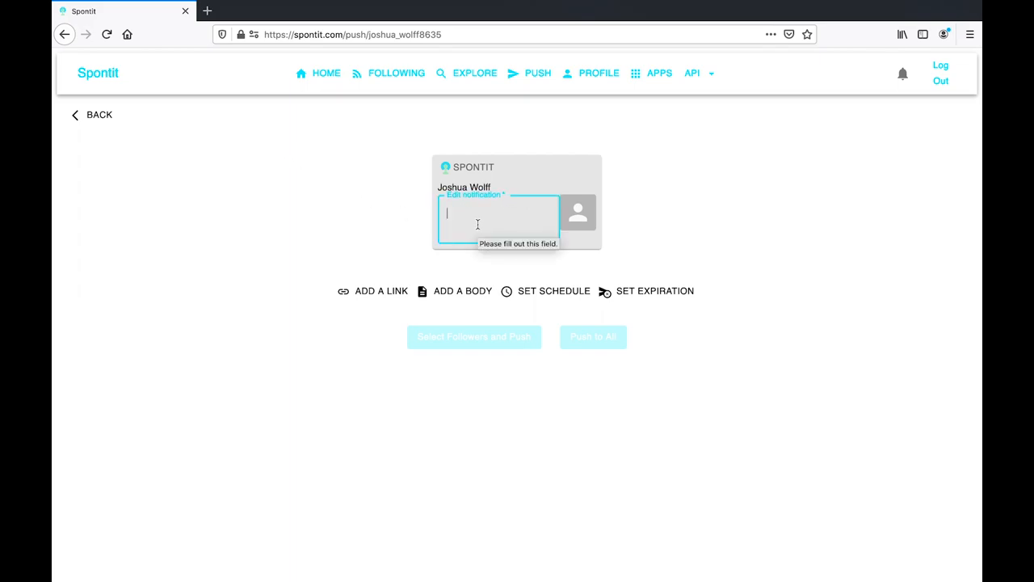
{"action": "type", "text": "Test"}
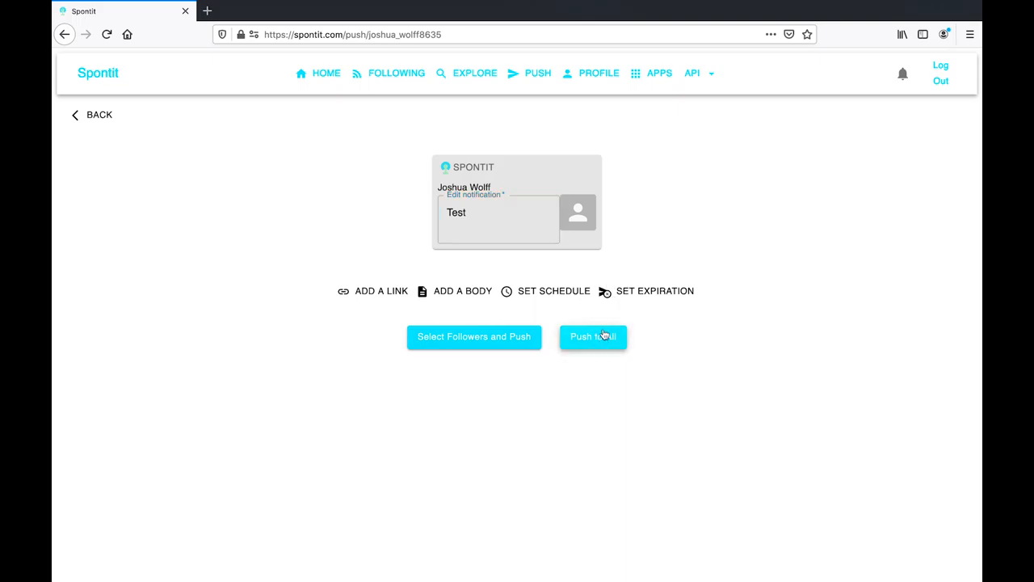
{"action": "left_click", "coordinate": [594, 338]}
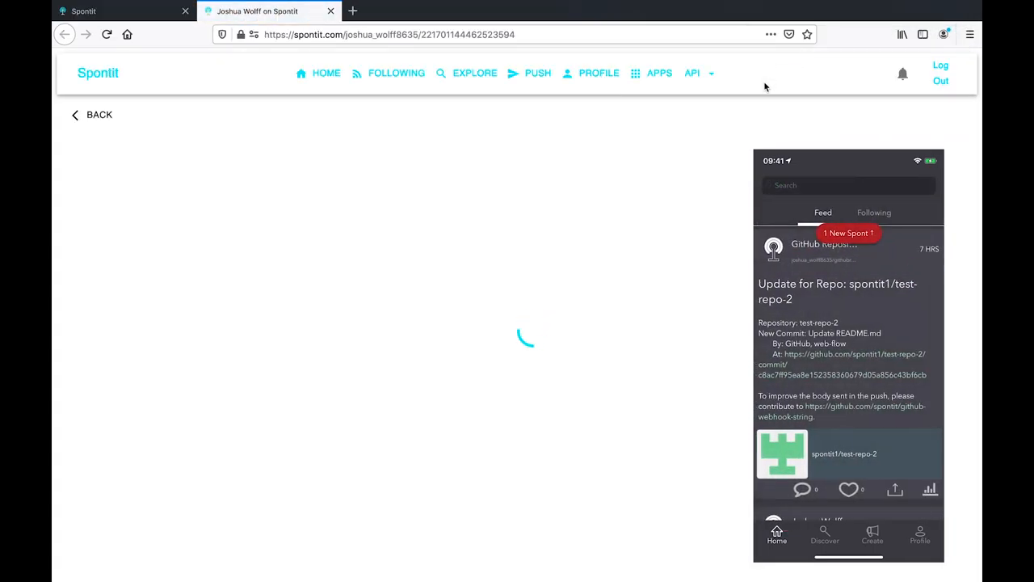
Go to Get Secret Keys from the API menu to view the account's API keys.
{"action": "left_click", "coordinate": [692, 72]}
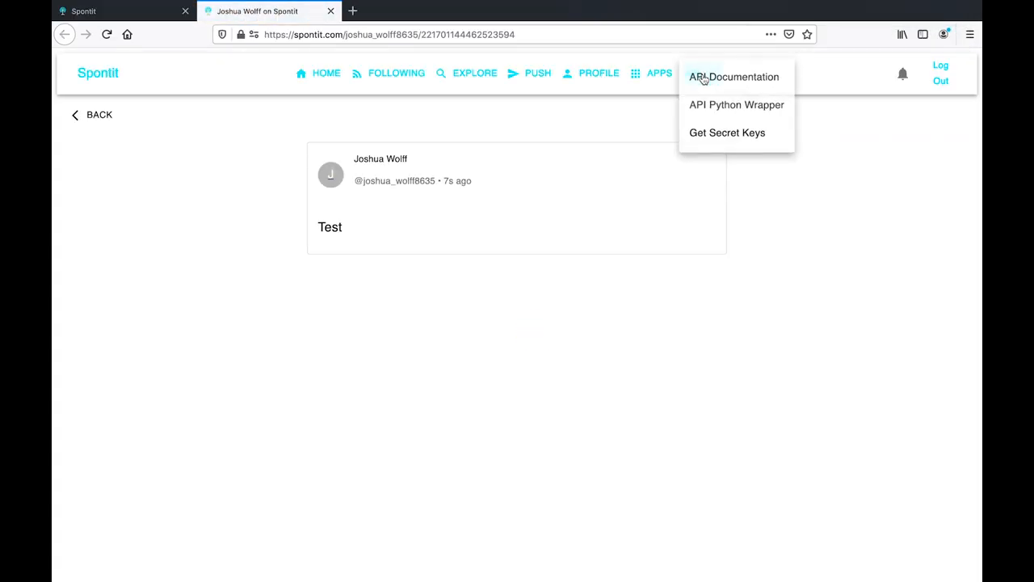
{"action": "left_click", "coordinate": [728, 132]}
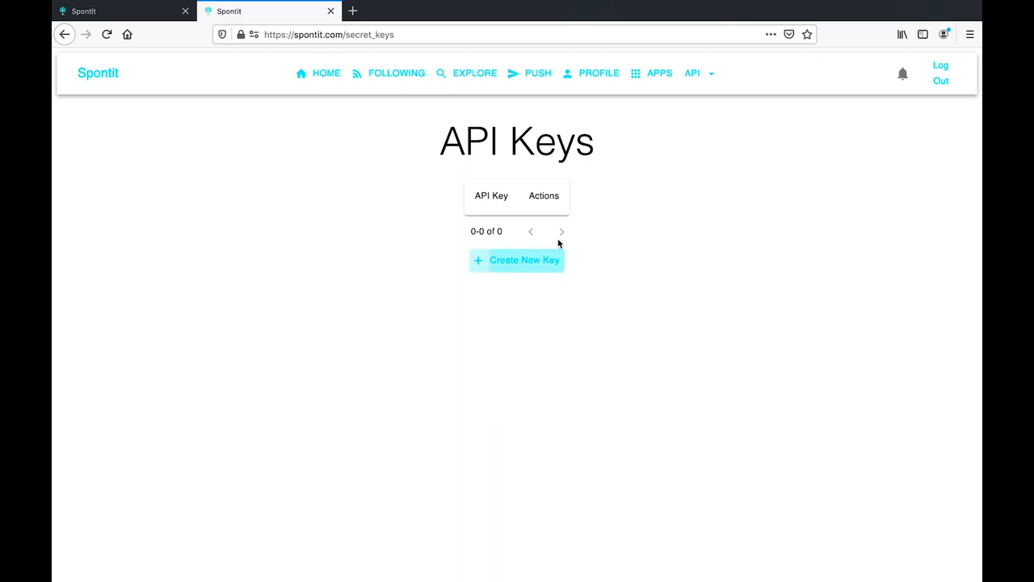
{"action": "left_click", "coordinate": [517, 259]}
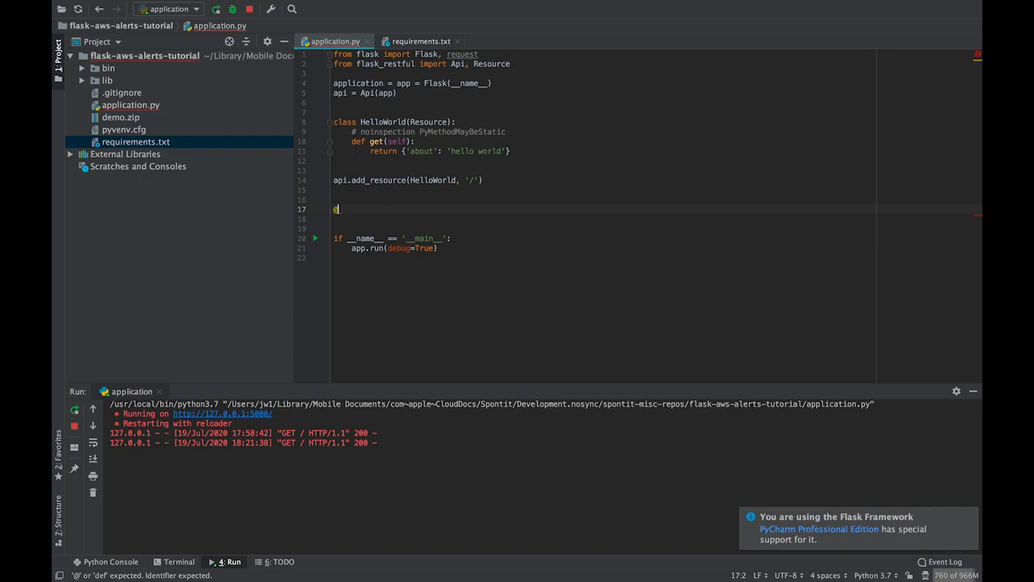
{"action": "type", "text": "application.route("}
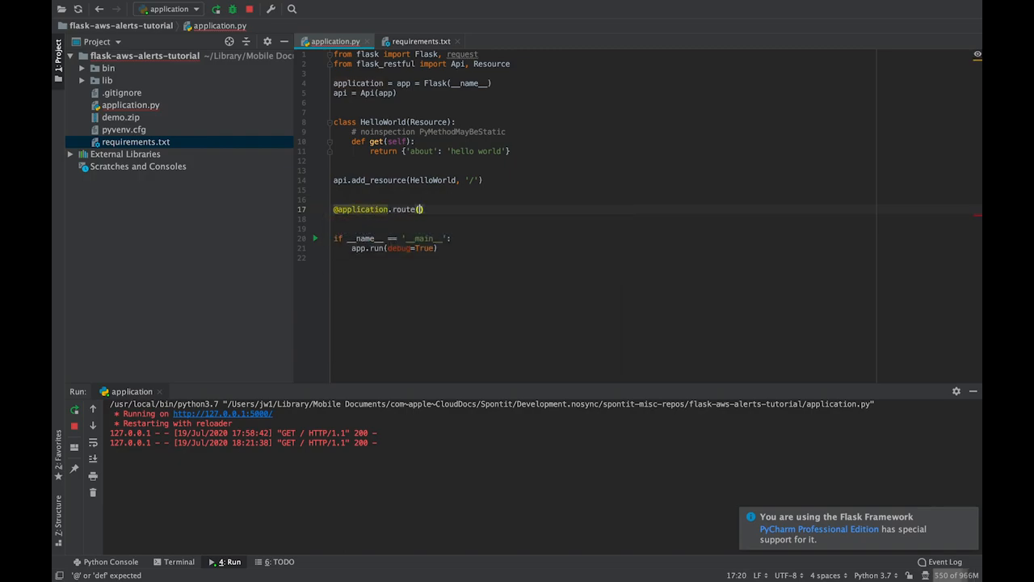
{"action": "type", "text": "\"/fo\""}
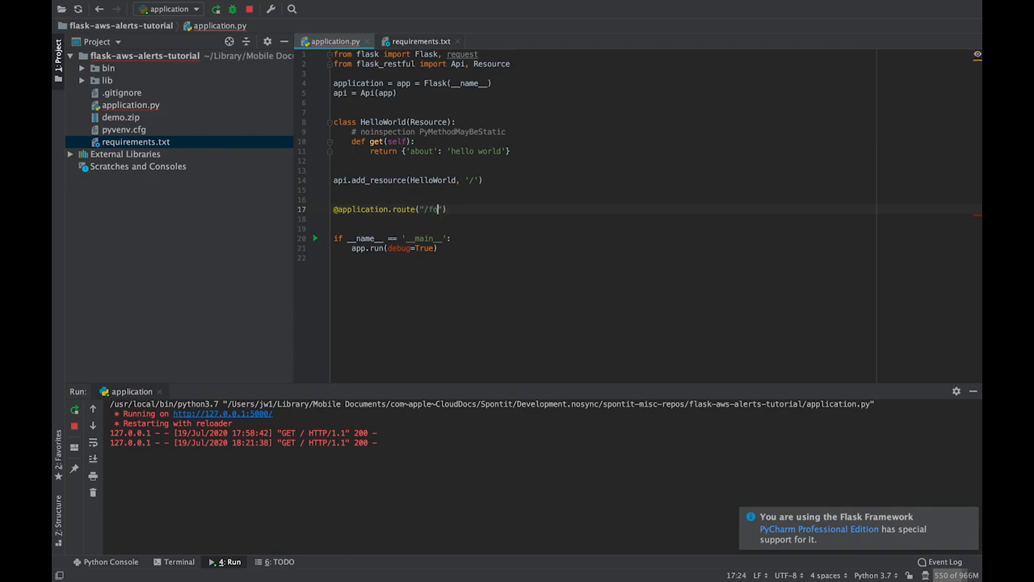
{"action": "type", "text": "orce-500-error"}
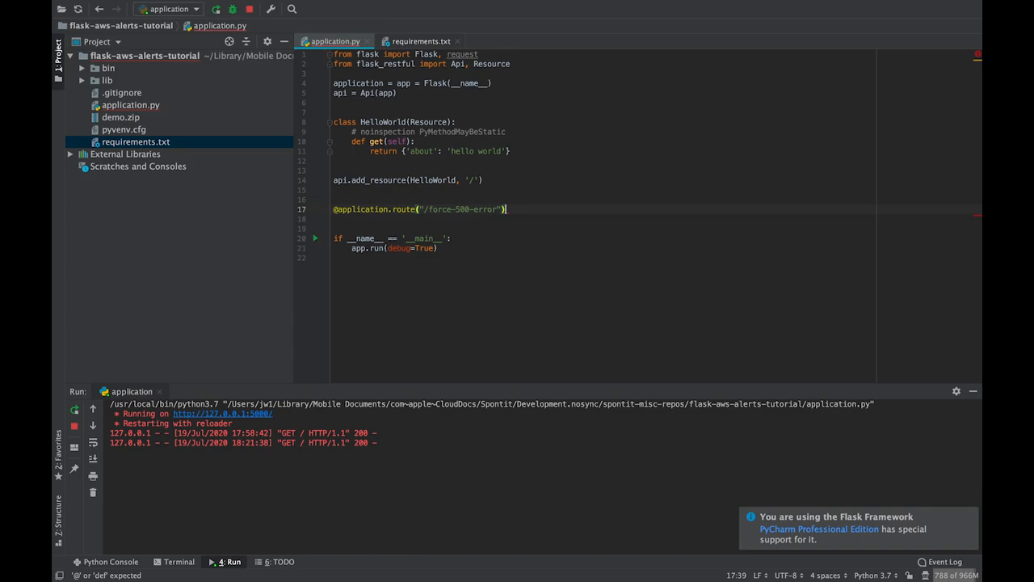
{"action": "type", "text": ", e"}
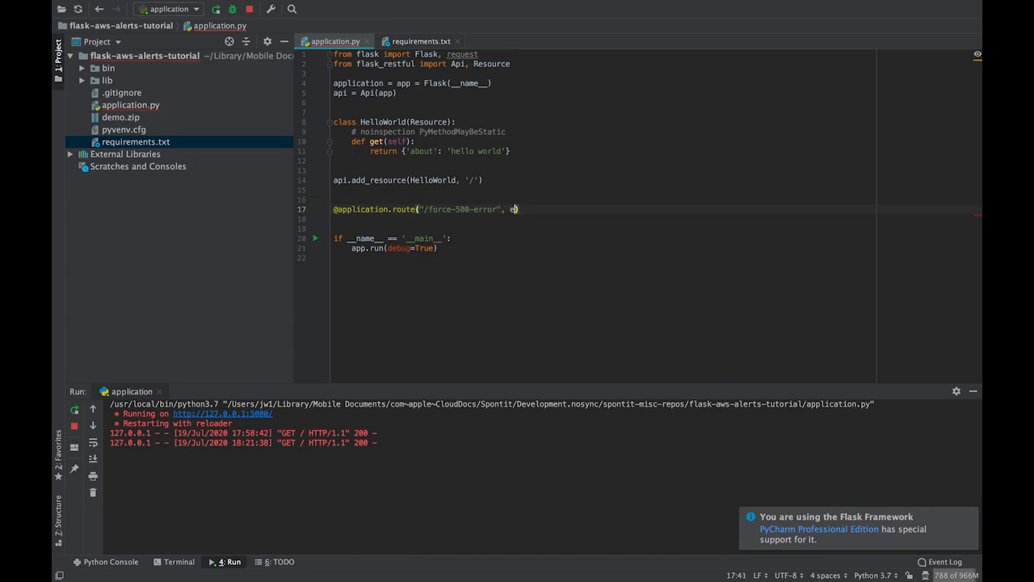
{"action": "type", "text": "ndpoint=\"\""}
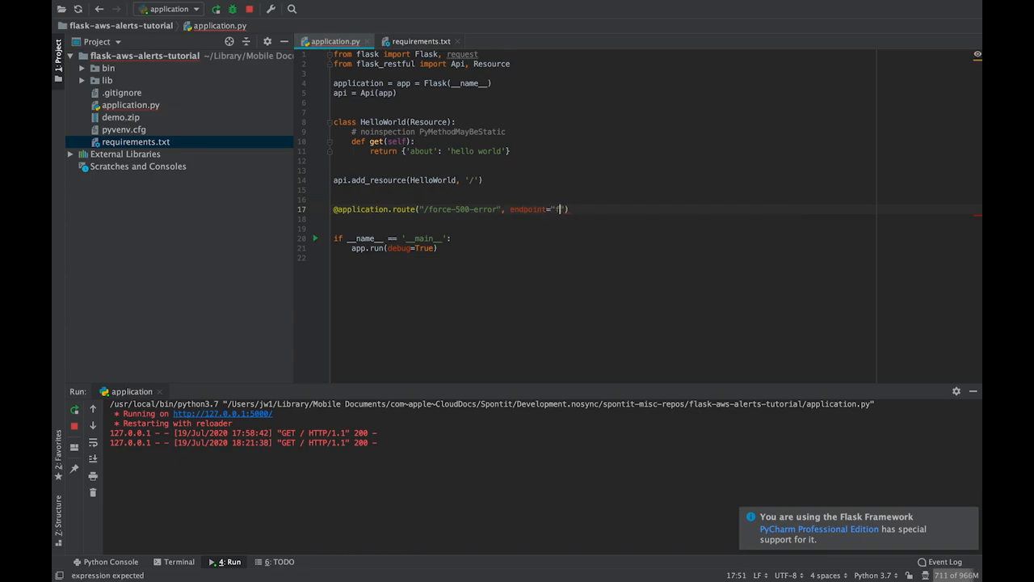
{"action": "type", "text": "force-500-error"}
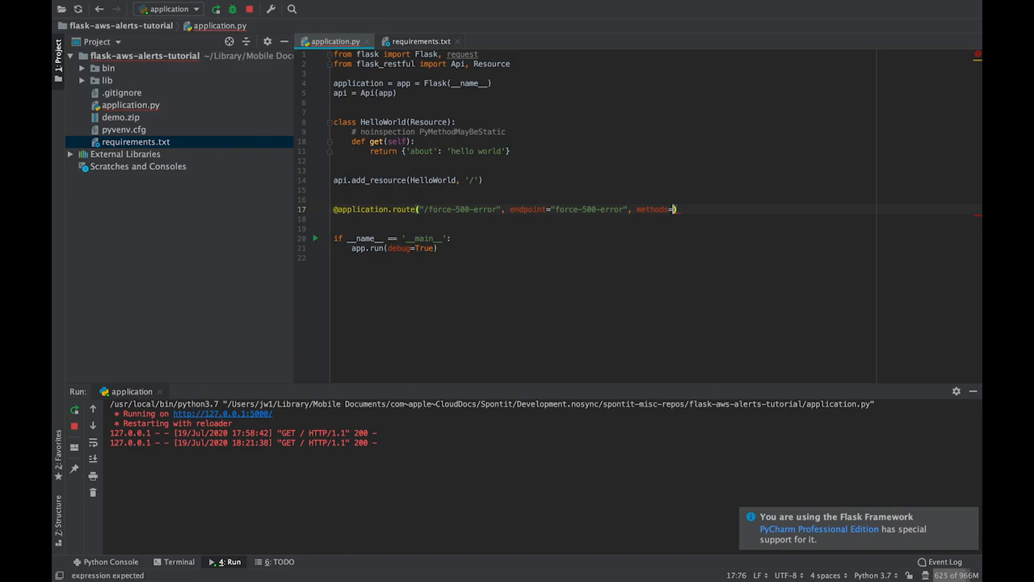
{"action": "type", "text": "['GET'])"}
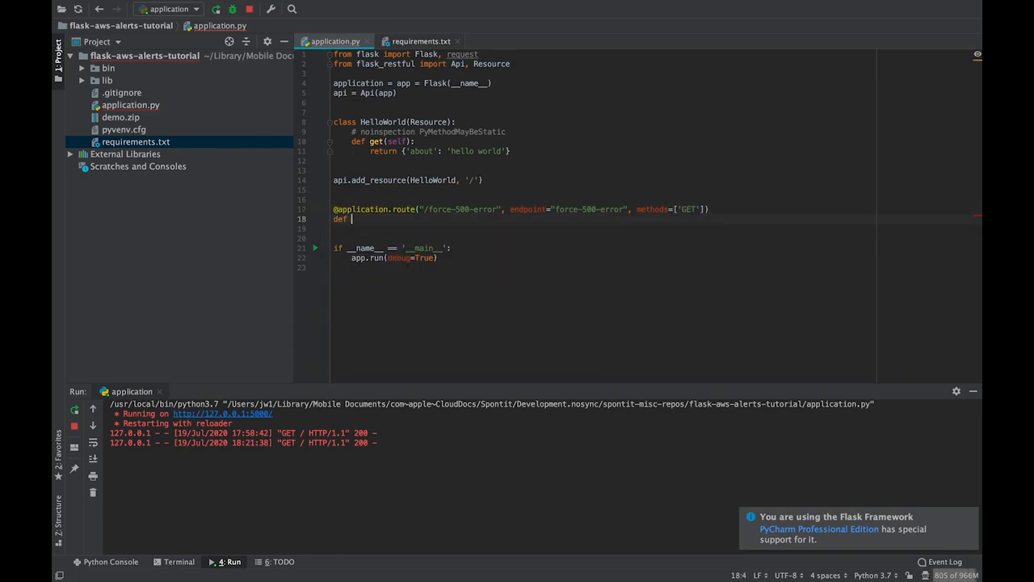
Define force_500_error() that prints a test message and returns render_template.
{"action": "type", "text": "for"}
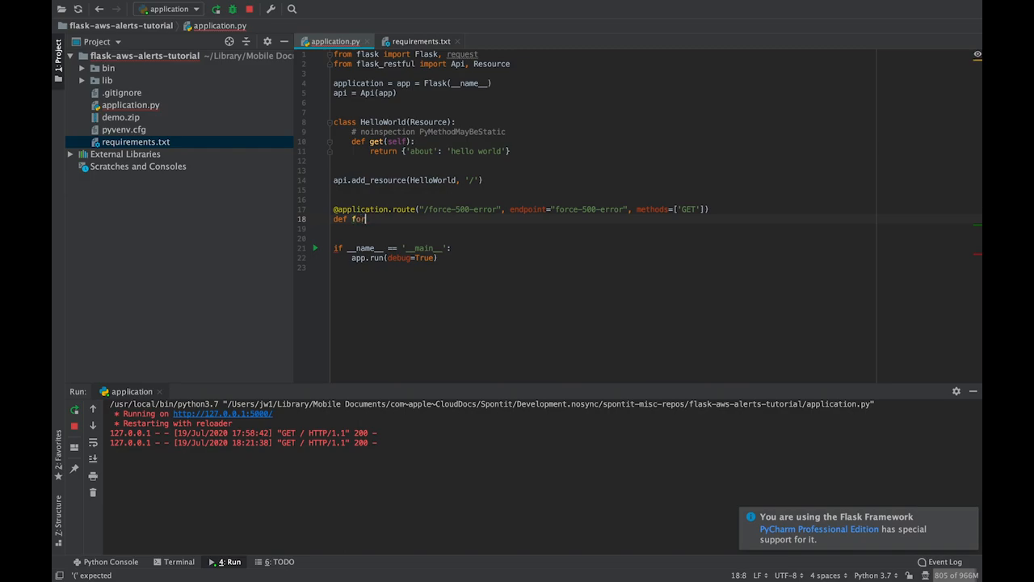
{"action": "type", "text": "ce_500_error():"}
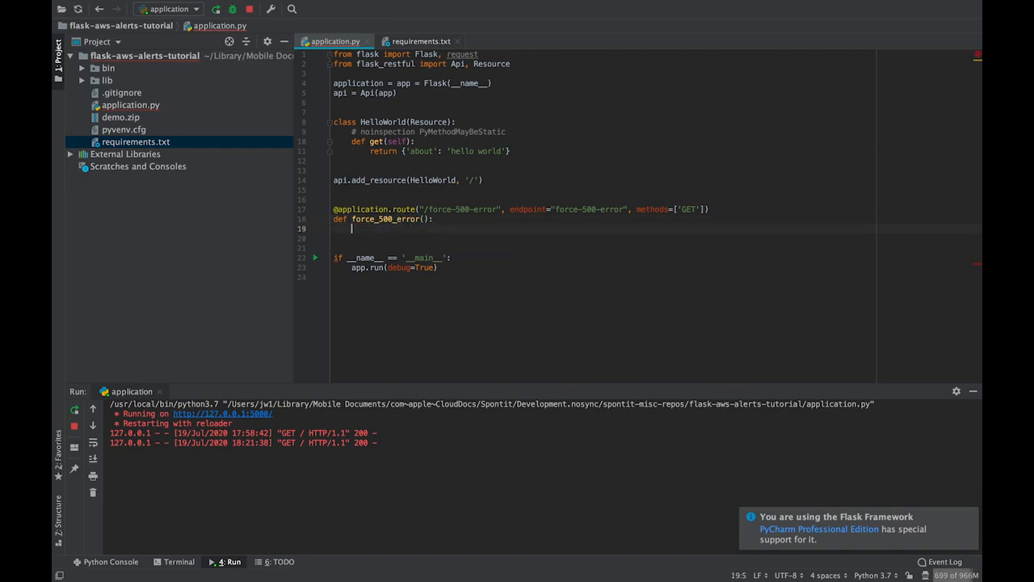
{"action": "type", "text": "int(\"app\""}
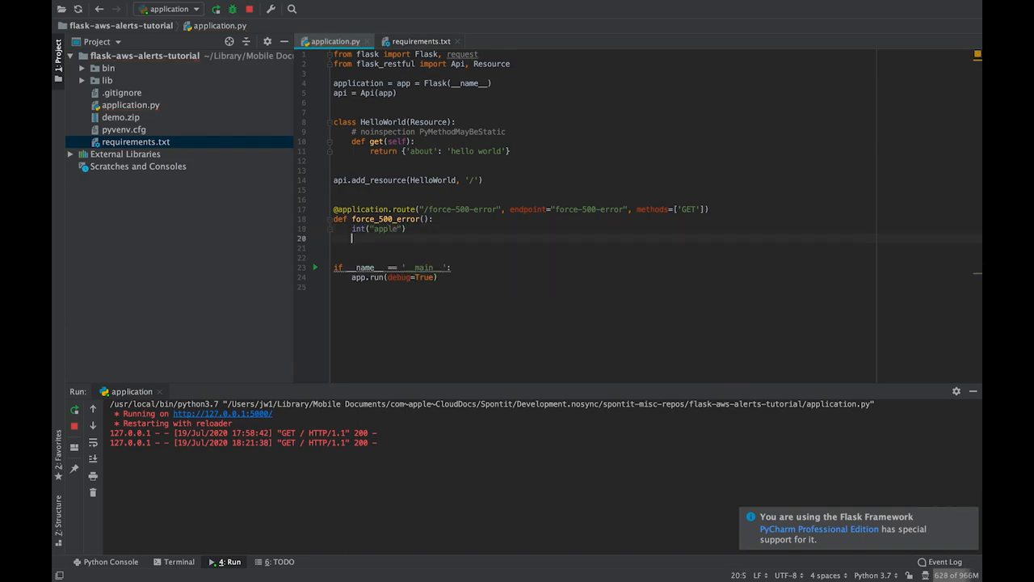
{"action": "type", "text": "return rende"}
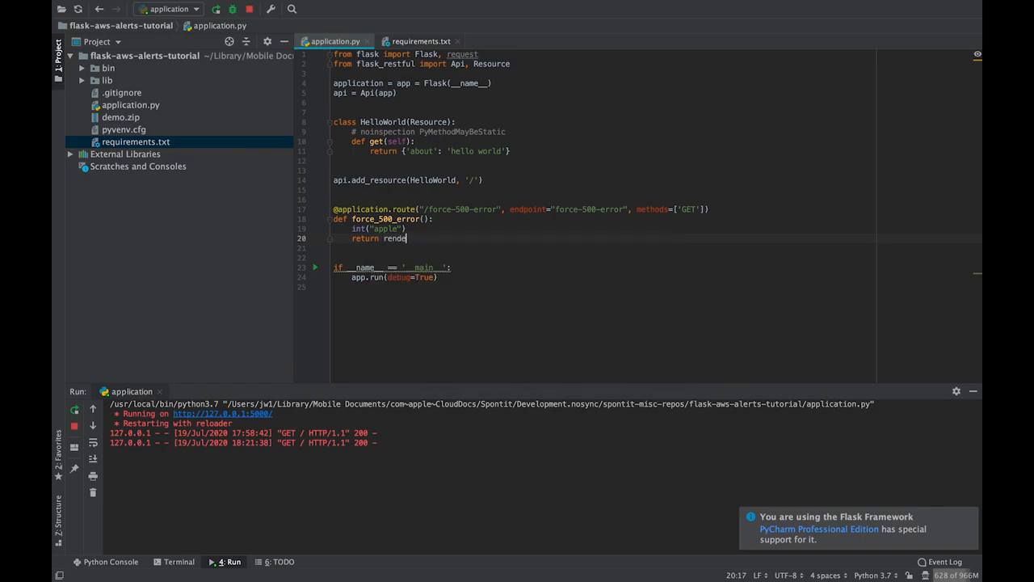
{"action": "type", "text": "r_tample"}
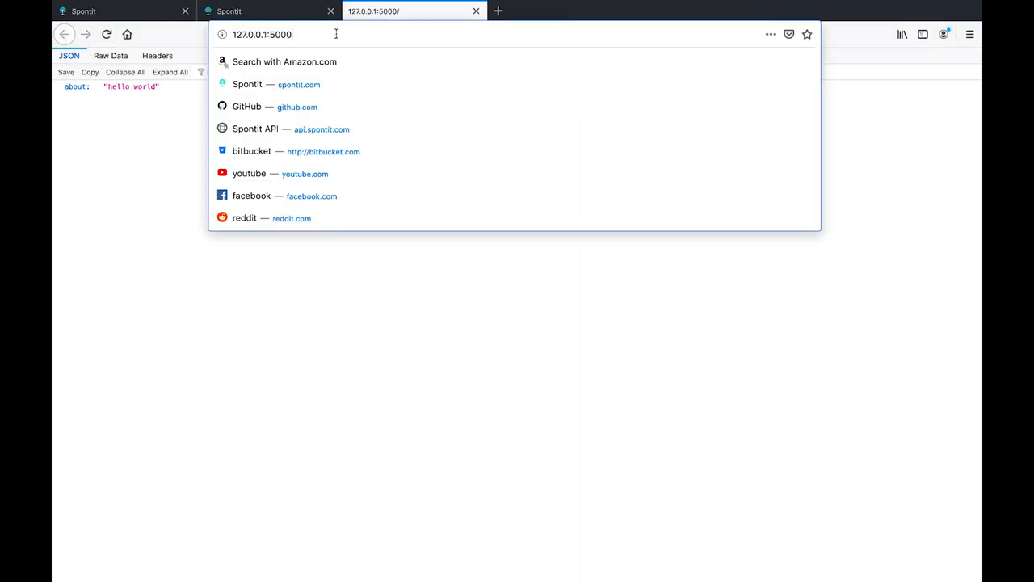
Visit 127.0.0.1:5000/force-500-error and scroll through the ValueError traceback.
{"action": "type", "text": "/force-500-error"}
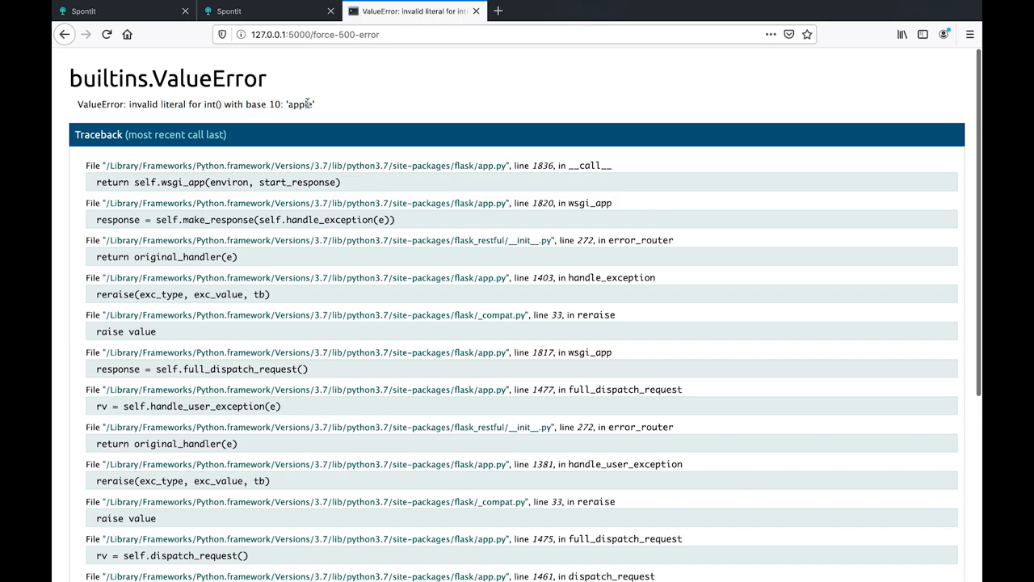
{"action": "scroll", "scroll_direction": "down", "scroll_amount": 3}
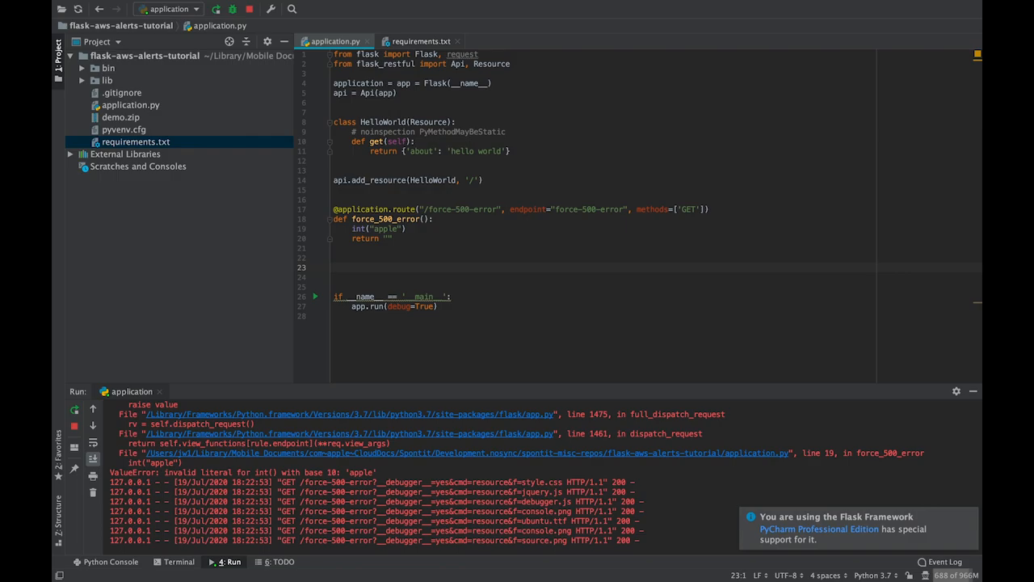
Define an empty push_error_message() function in application.py.
{"action": "type", "text": "def"}
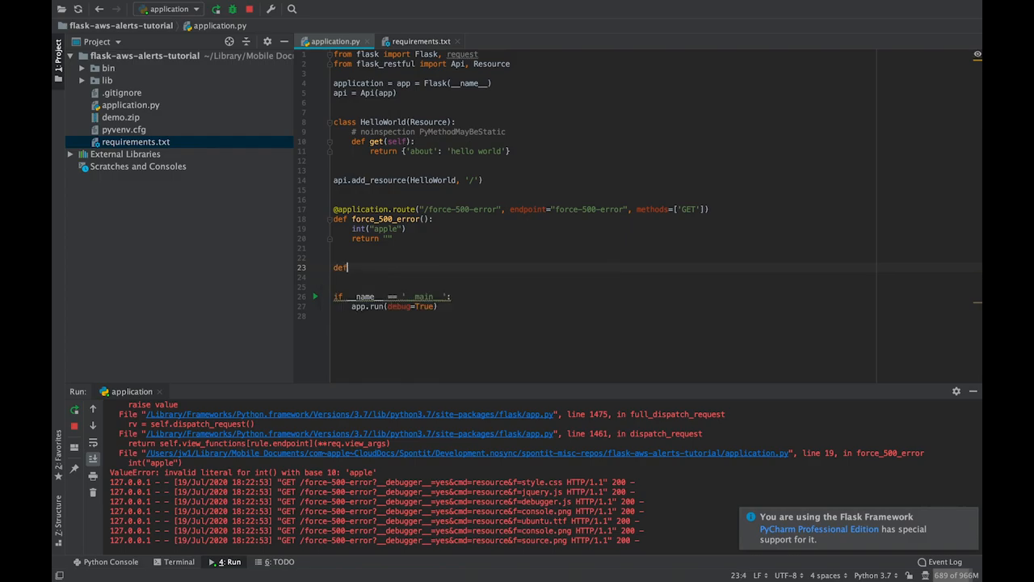
{"action": "type", "text": "push_e"}
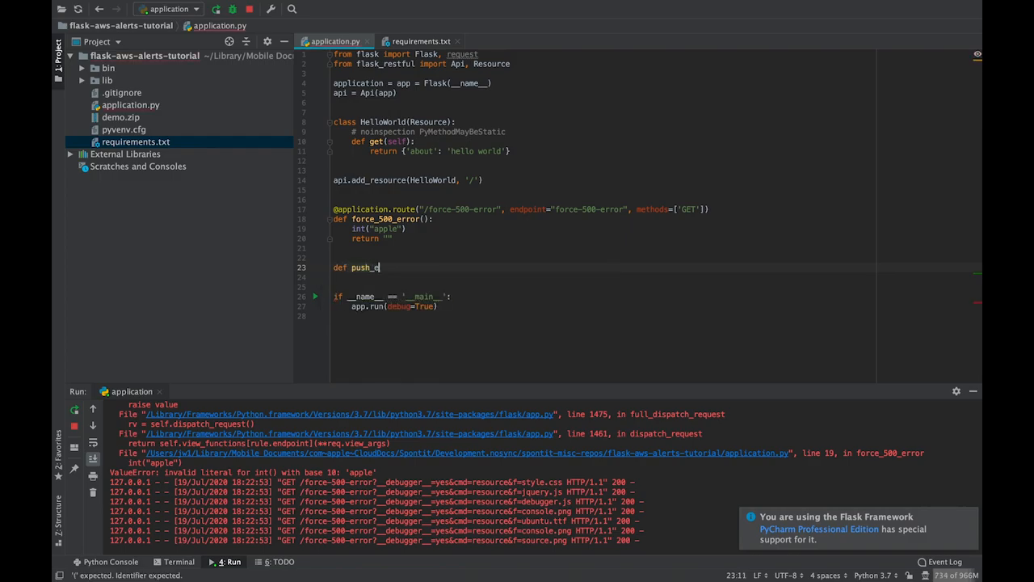
{"action": "type", "text": "rror_mess"}
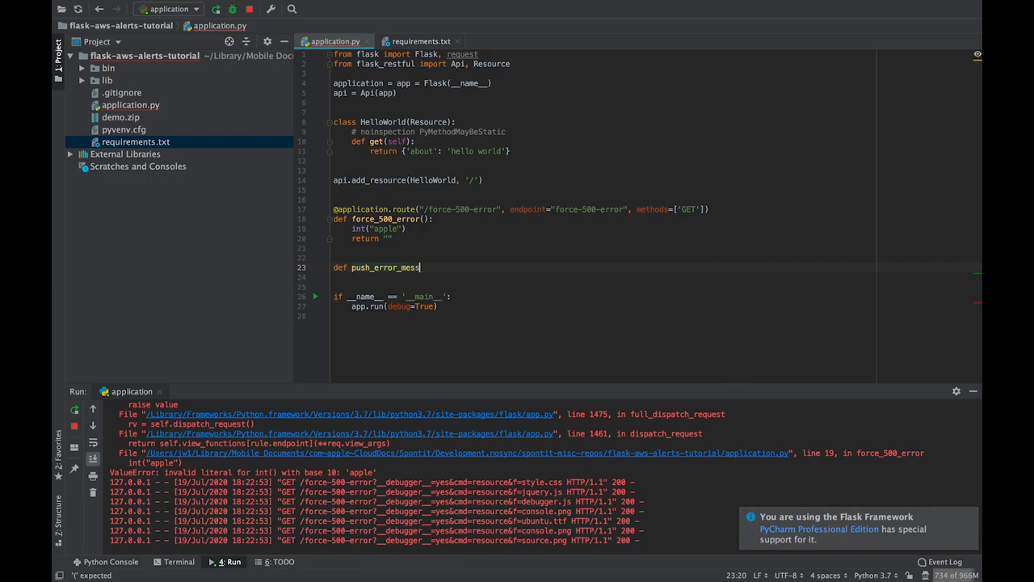
{"action": "type", "text": "age():"}
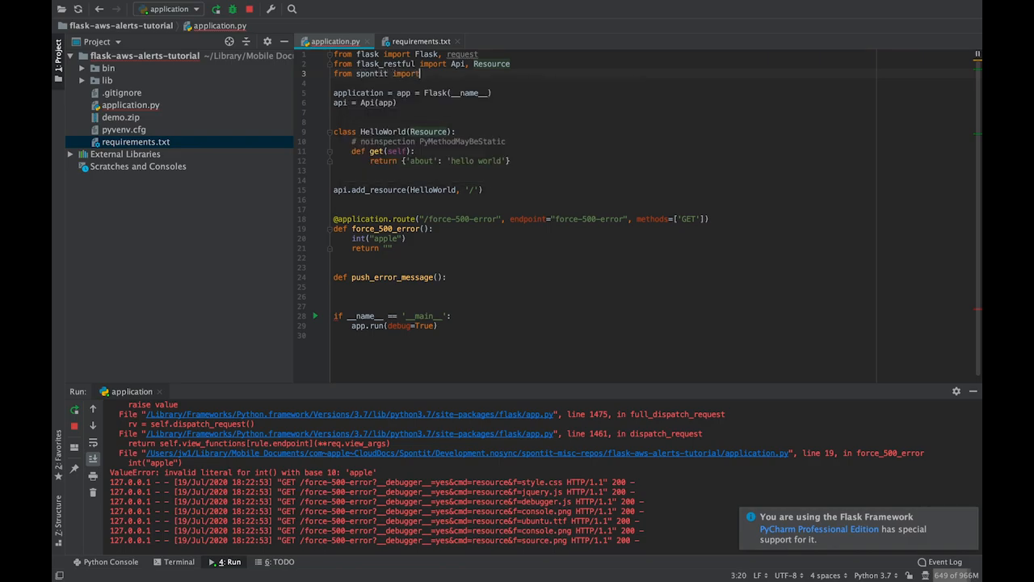
Import SpontitResource and begin spontit_source = SpontitResource("") inside the function.
{"action": "type", "text": "SpontitResource"}
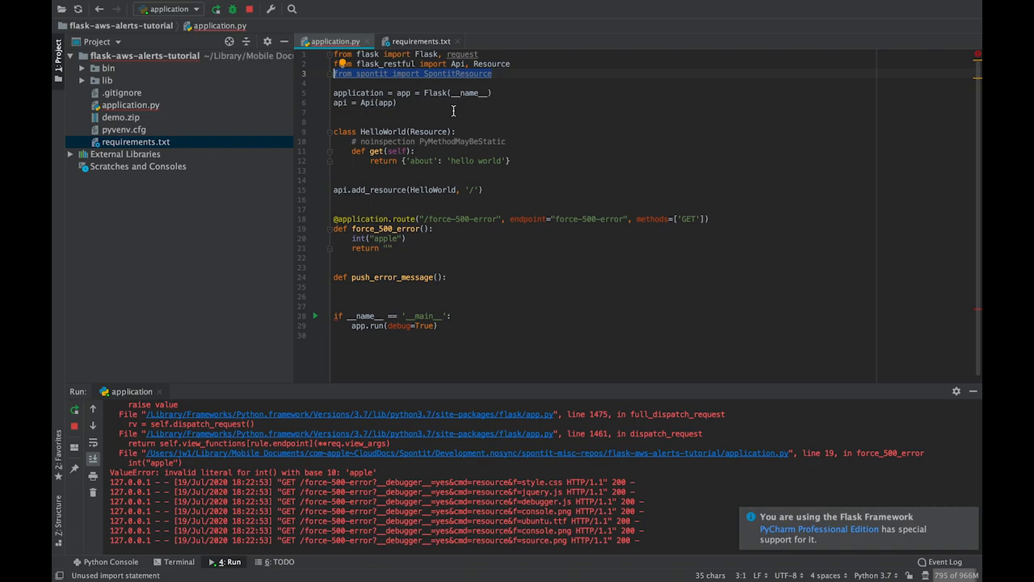
{"action": "mouse_move", "coordinate": [443, 291]}
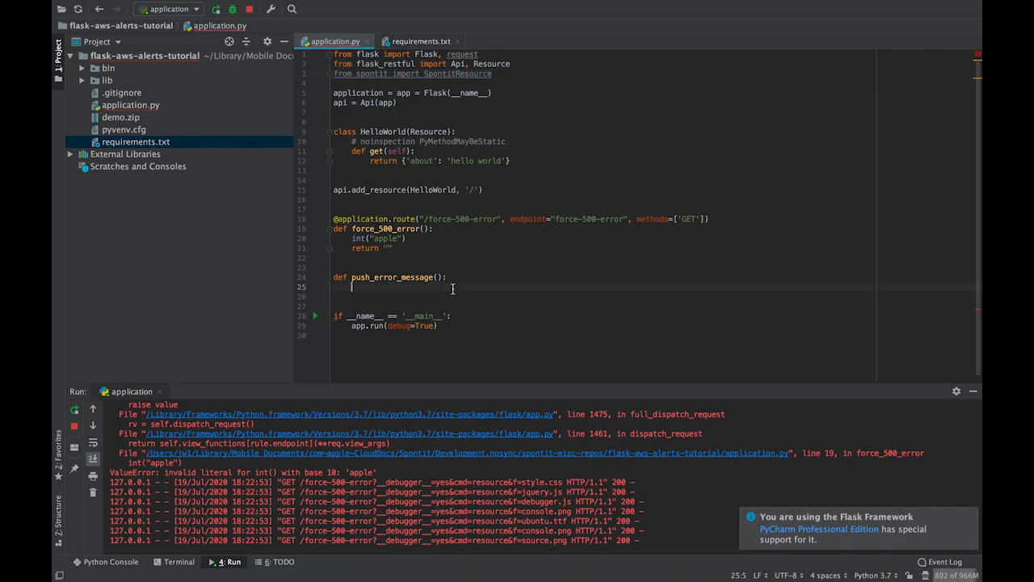
{"action": "type", "text": "spontit_source = SpontitResource("}
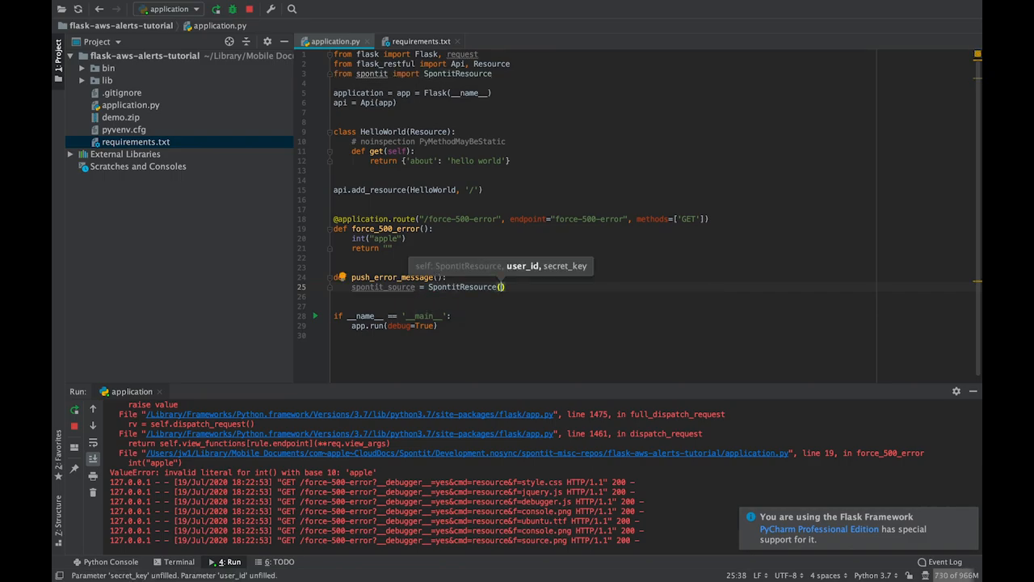
{"action": "type", "text": "\"\""}
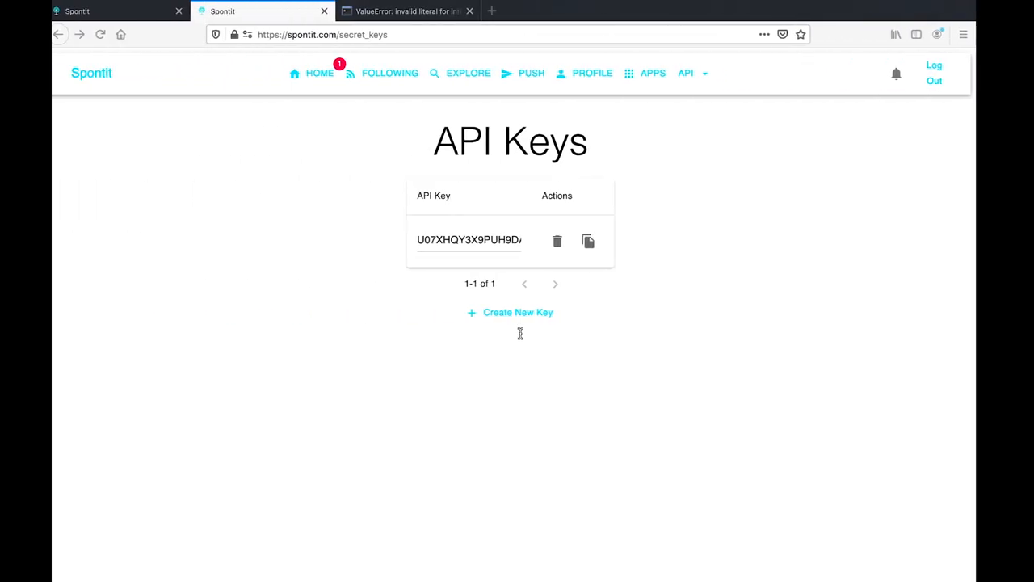
Return to Spontit to look up the account's secret API key.
{"action": "left_click", "coordinate": [593, 73]}
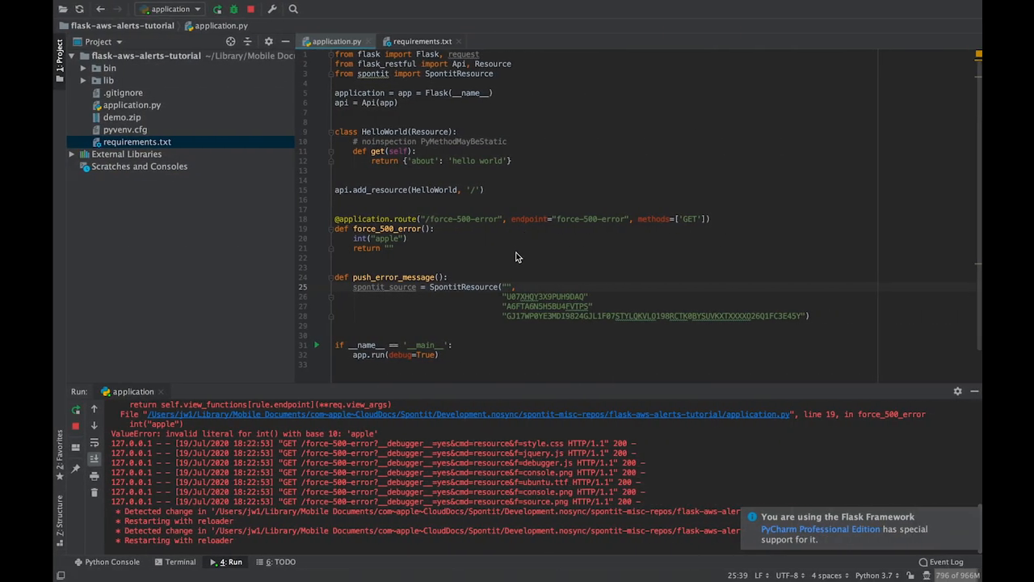
{"action": "type", "text": "joshua_wolff8635"}
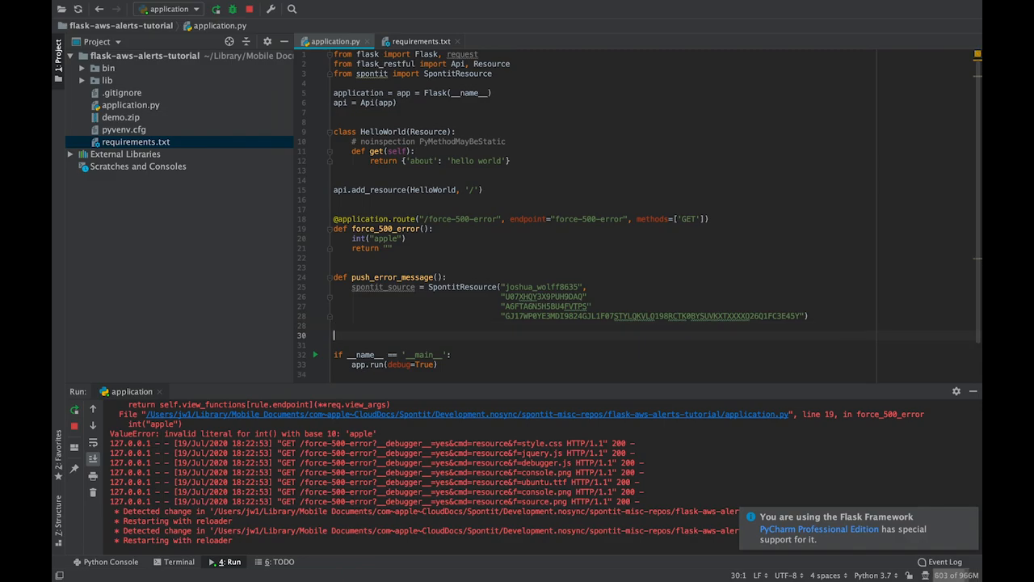
{"action": "type", "text": "spontit"}
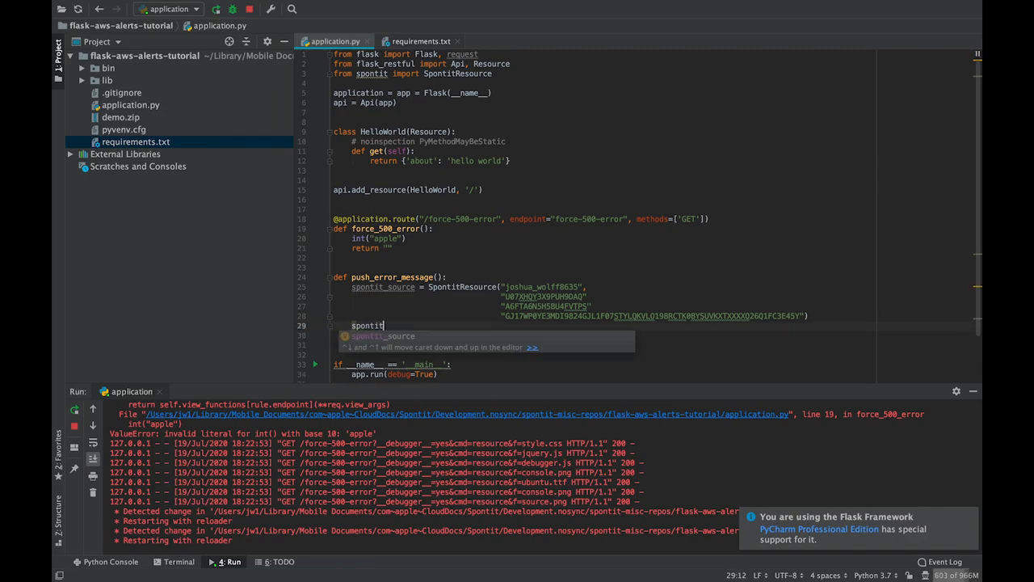
{"action": "type", "text": "_source.push("}
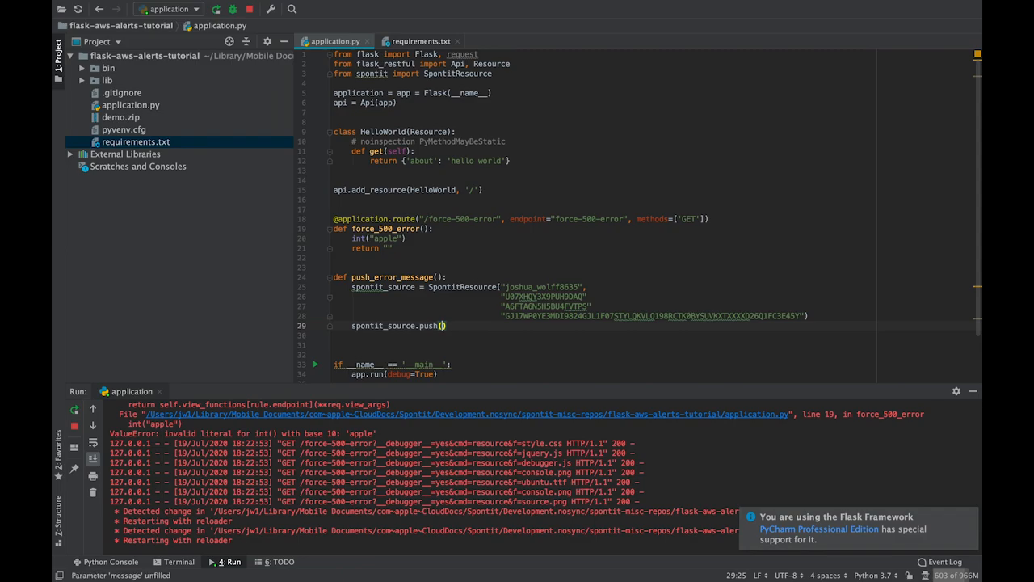
{"action": "type", "text": "\"Hello, \""}
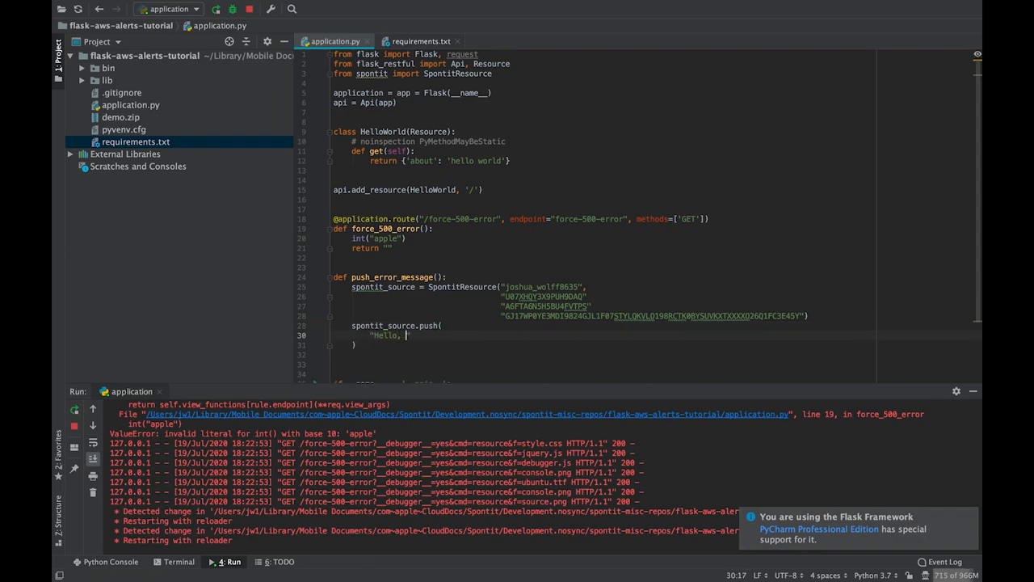
{"action": "type", "text": "World"}
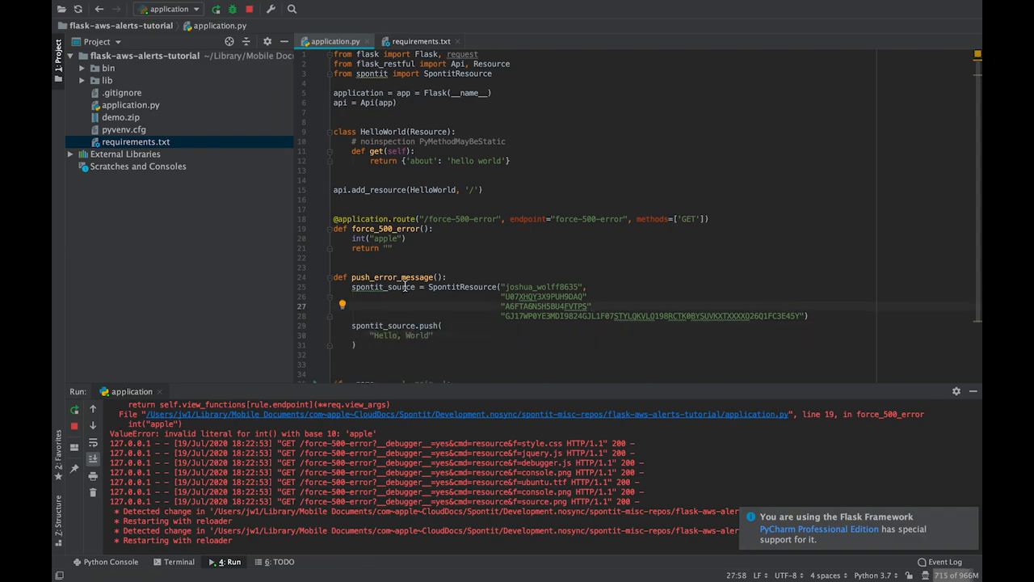
{"action": "scroll", "scroll_direction": "down", "scroll_amount": 3}
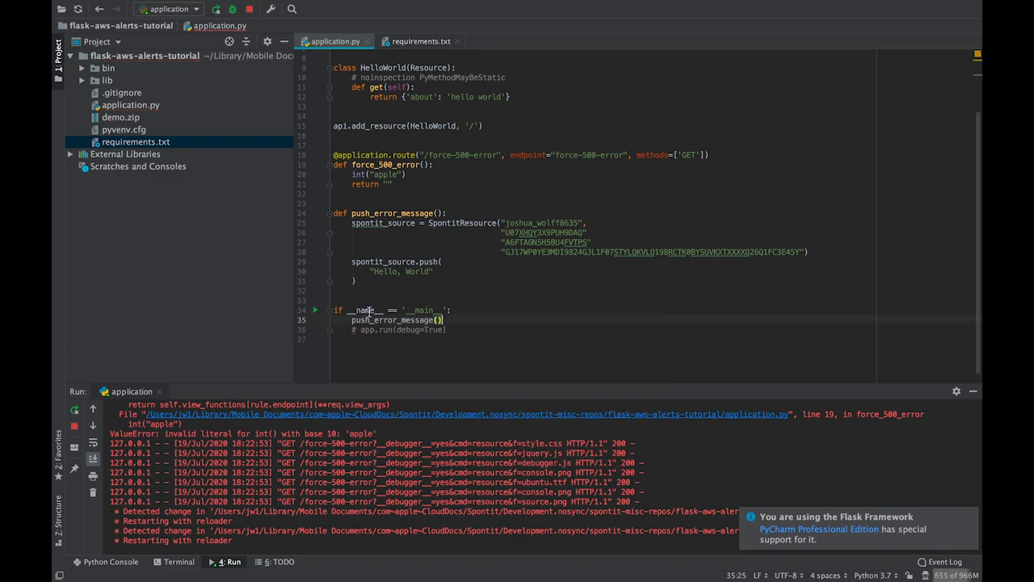
{"action": "left_click", "coordinate": [217, 9]}
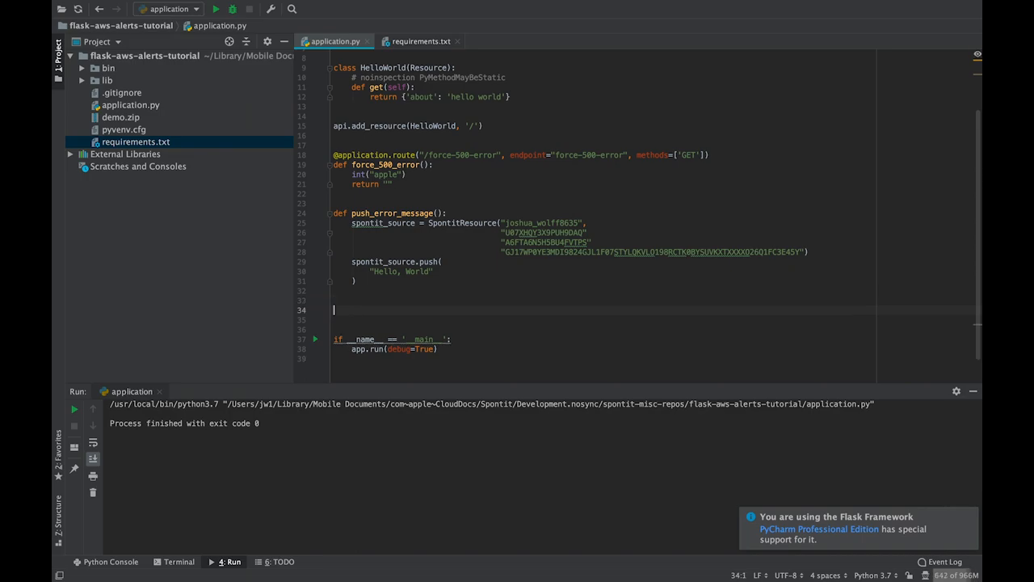
{"action": "type", "text": "@application."}
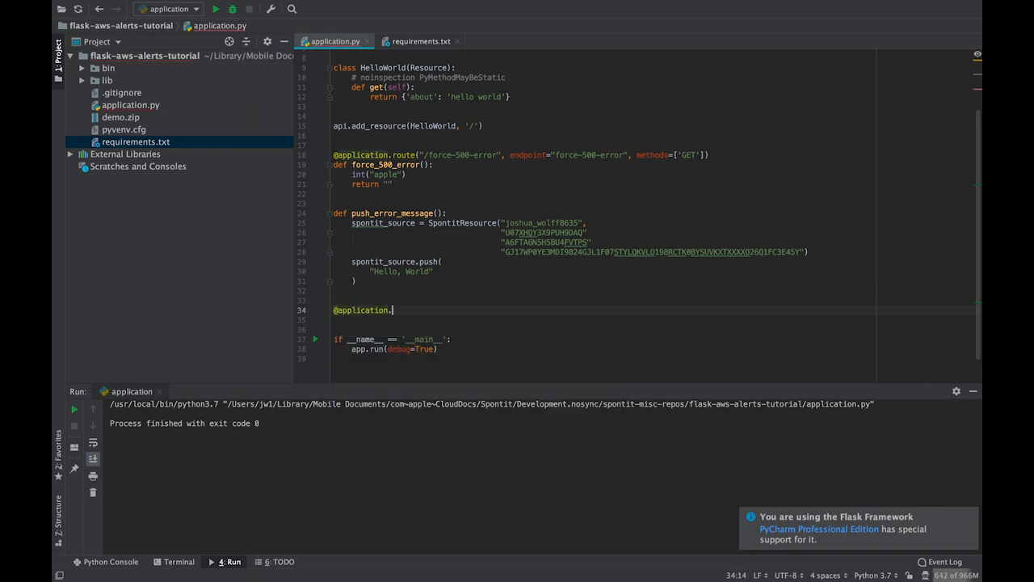
{"action": "type", "text": "error"}
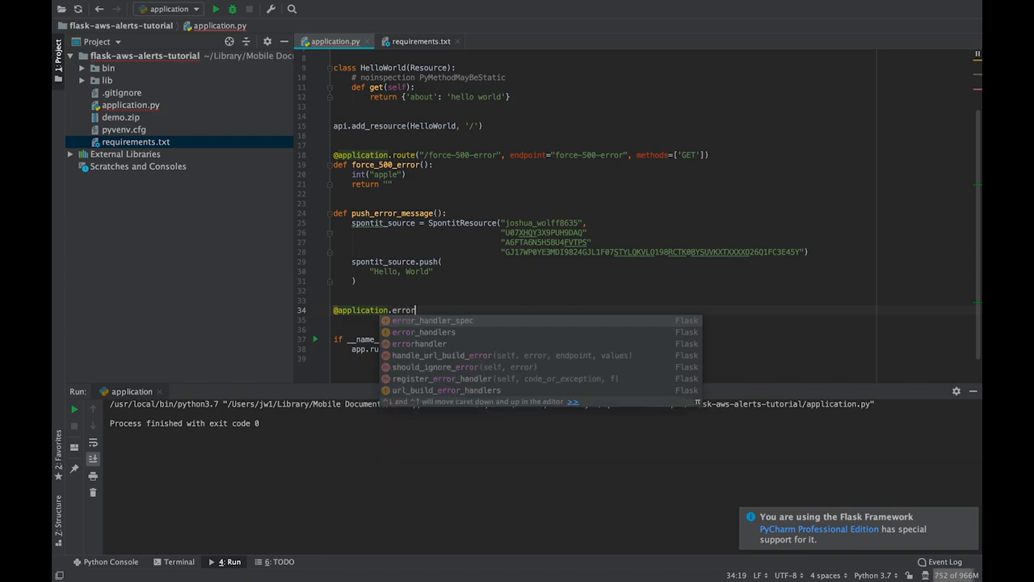
{"action": "key", "text": "Down"}
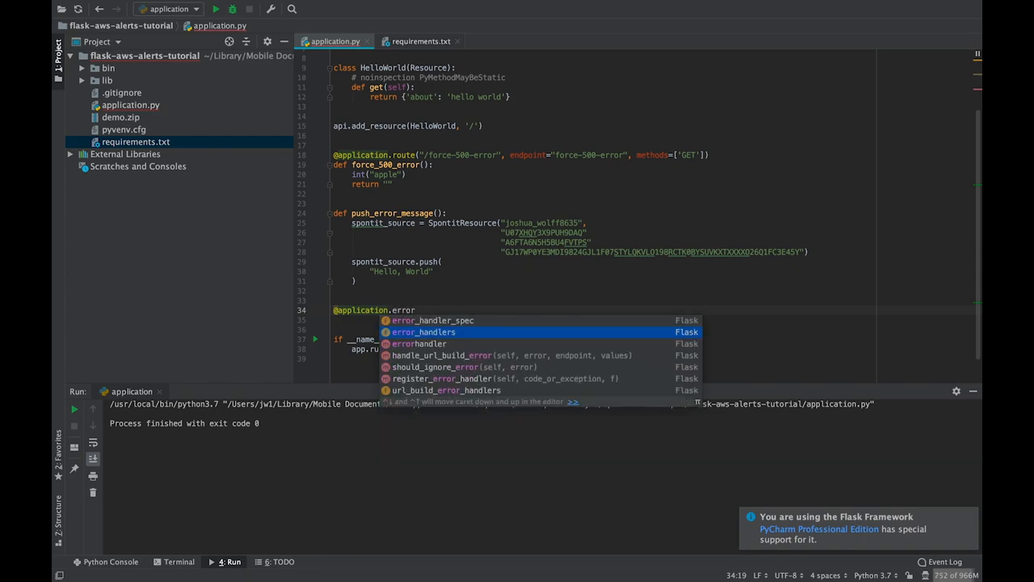
{"action": "type", "text": "handler(Exception):"}
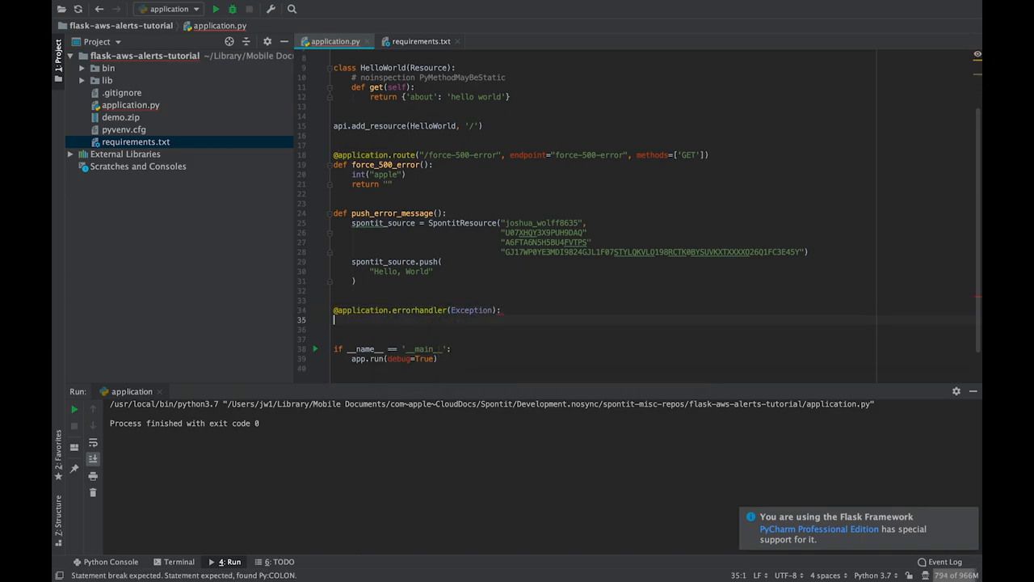
{"action": "scroll", "scroll_direction": "down", "scroll_amount": 3}
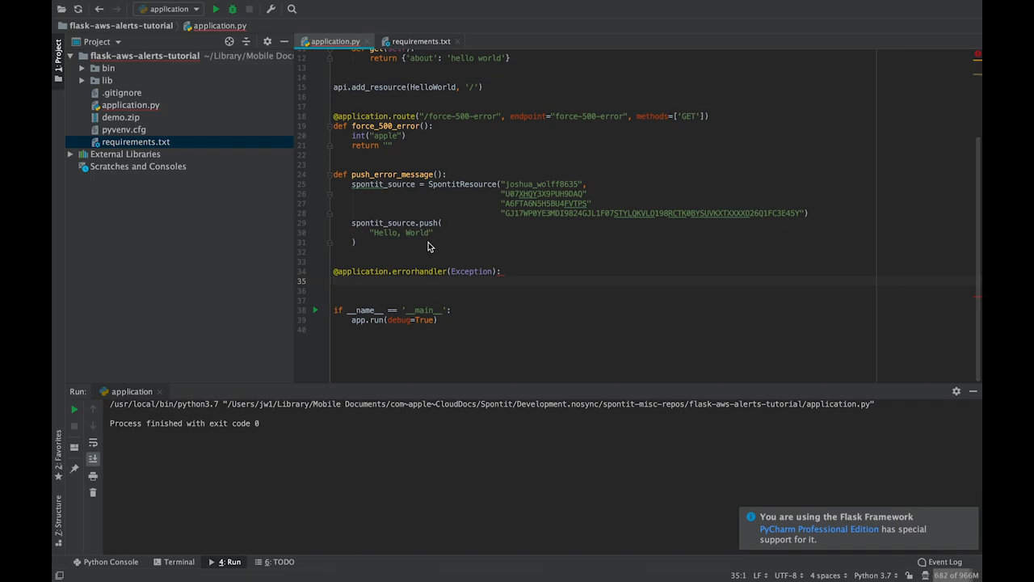
{"action": "type", "text": "def exception_handle"}
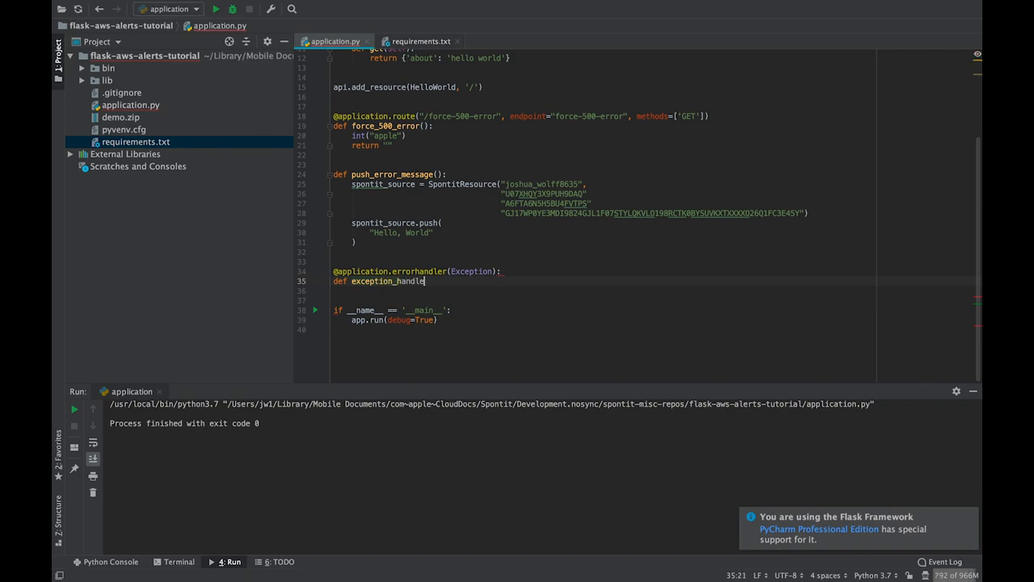
{"action": "type", "text": "(e):"}
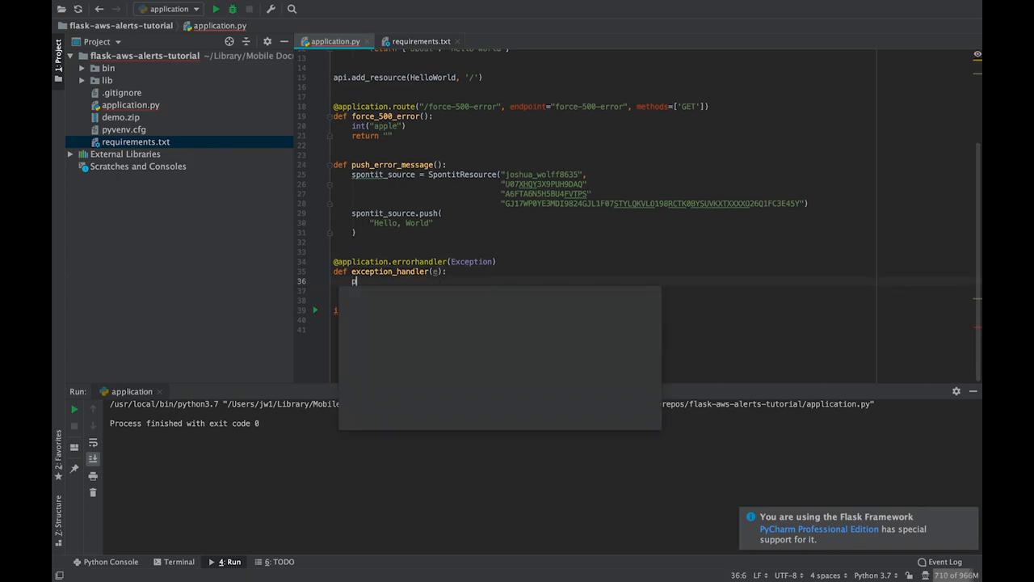
Make the handler call push_error_message() then abort(500), and rerun the app.
{"action": "type", "text": "push_error_message()"}
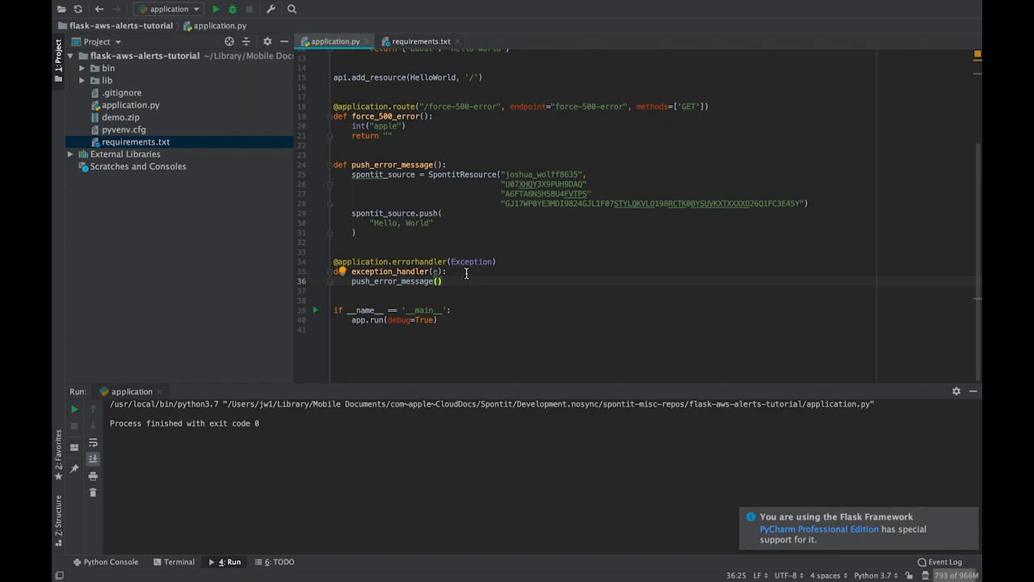
{"action": "type", "text": "abort()"}
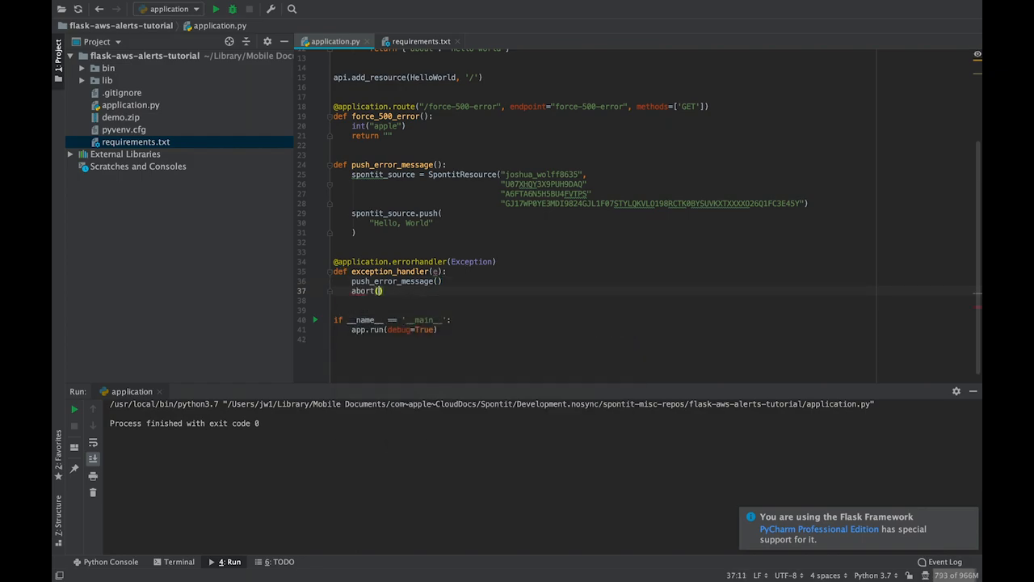
{"action": "type", "text": "500"}
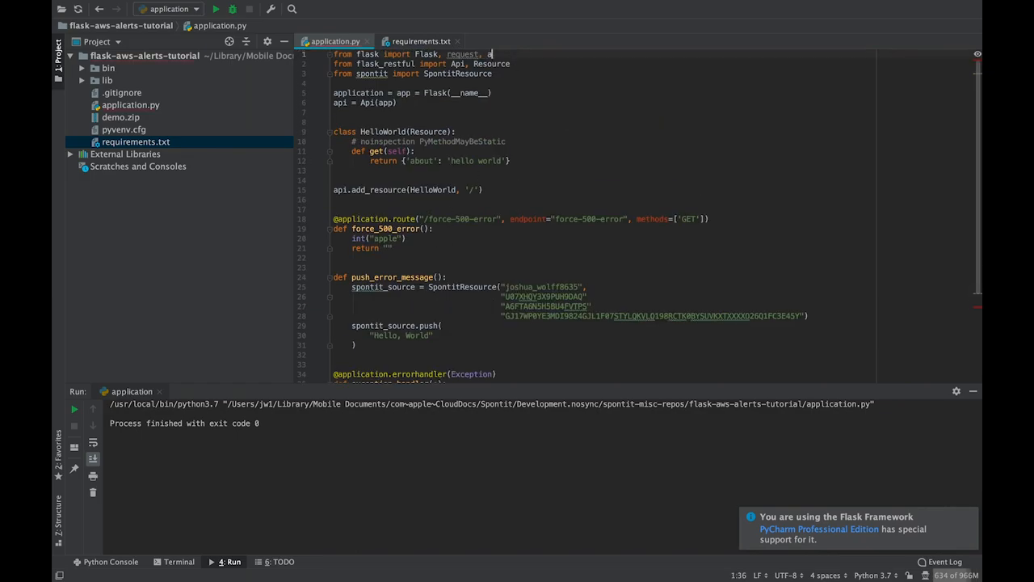
{"action": "scroll", "scroll_direction": "down", "scroll_amount": 3}
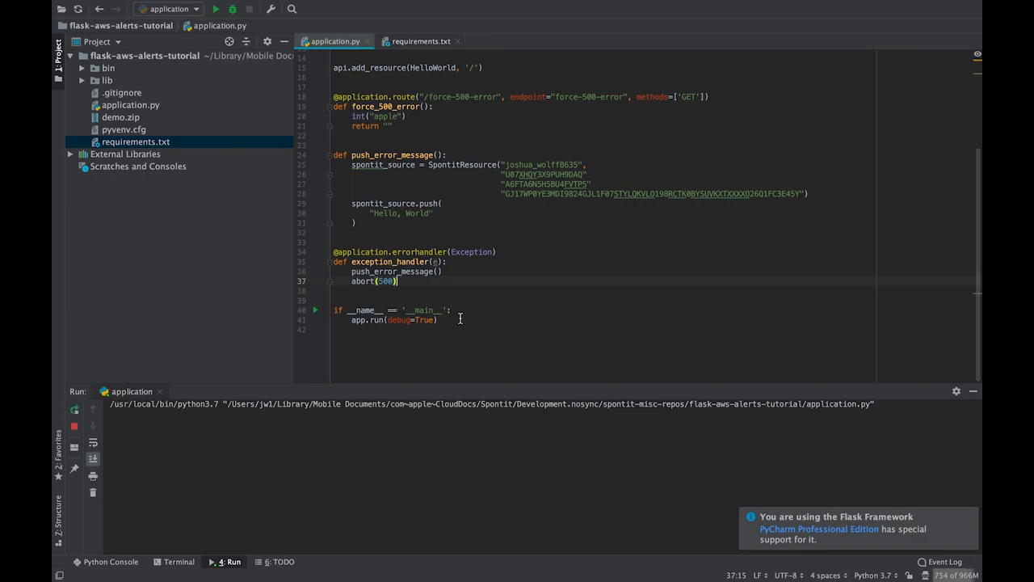
{"action": "left_click", "coordinate": [218, 9]}
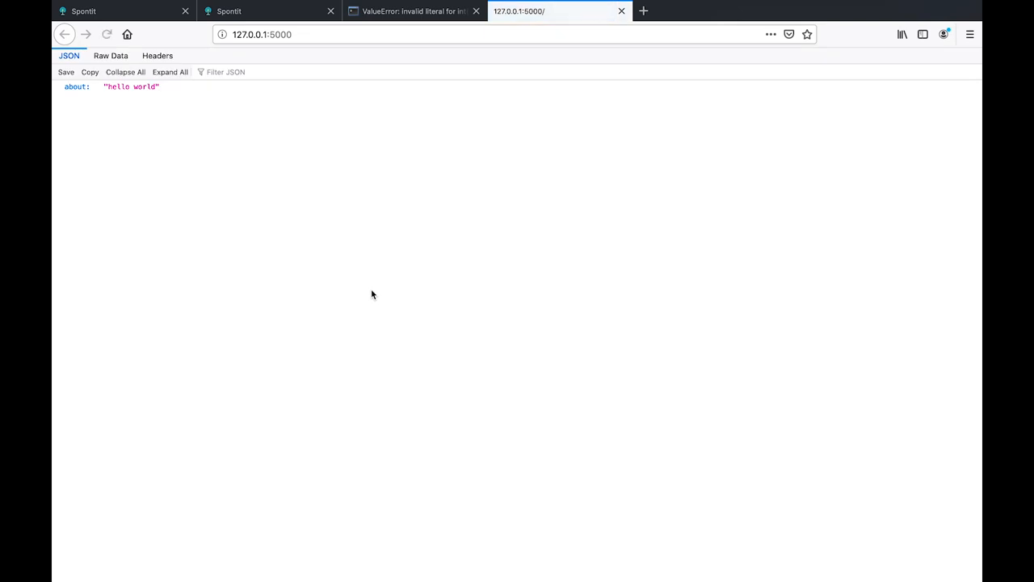
Request 127.0.0.1:5000/force-500-error again so the error handler fires.
{"action": "type", "text": "/fo"}
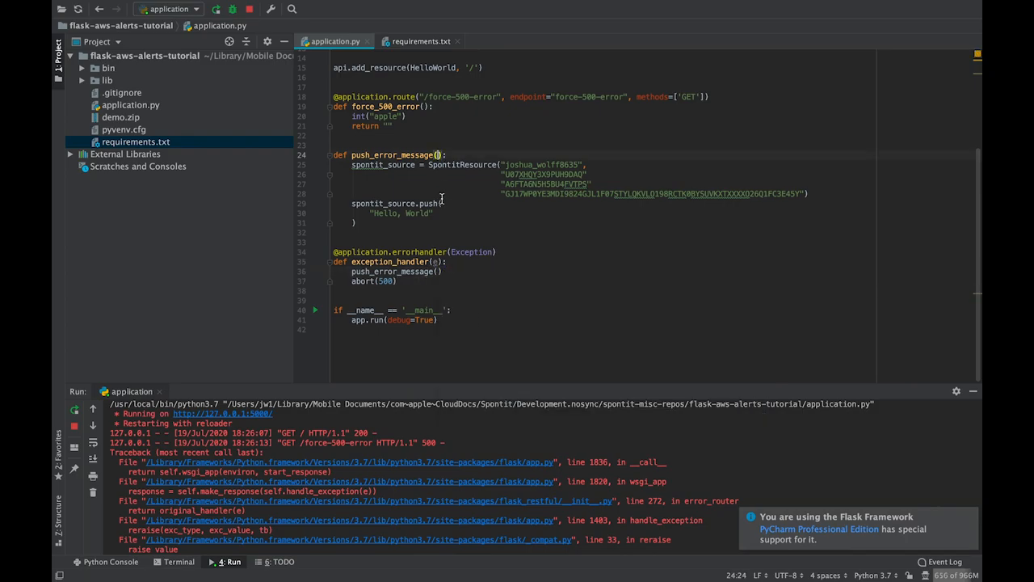
Push the title 'Internal Error Message' with body str(error_message) truncated to at most 5000 characters.
{"action": "type", "text": "error_message"}
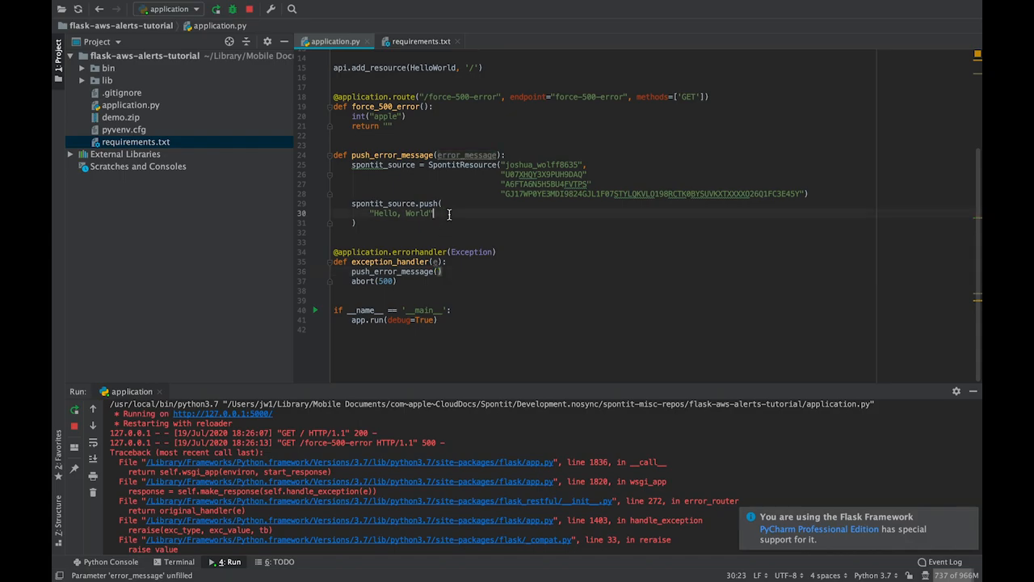
{"action": "mouse_move", "coordinate": [427, 214]}
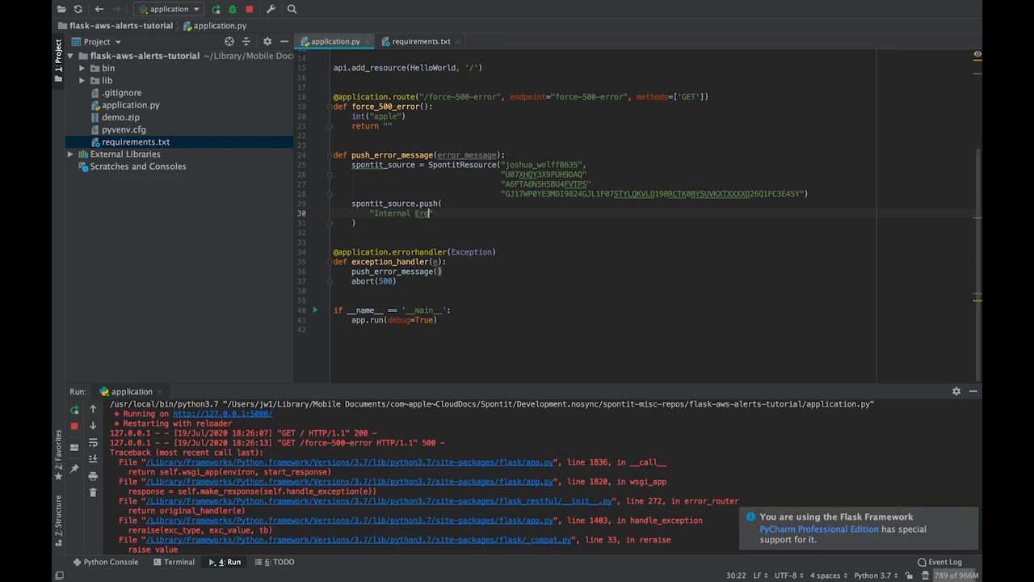
{"action": "type", "text": "Message"}
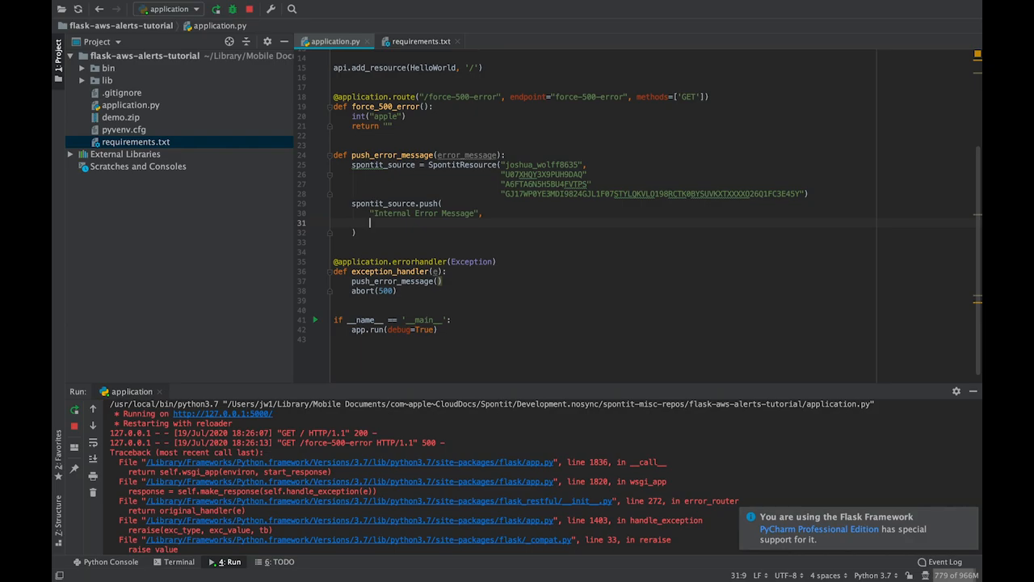
{"action": "type", "text": "body ="}
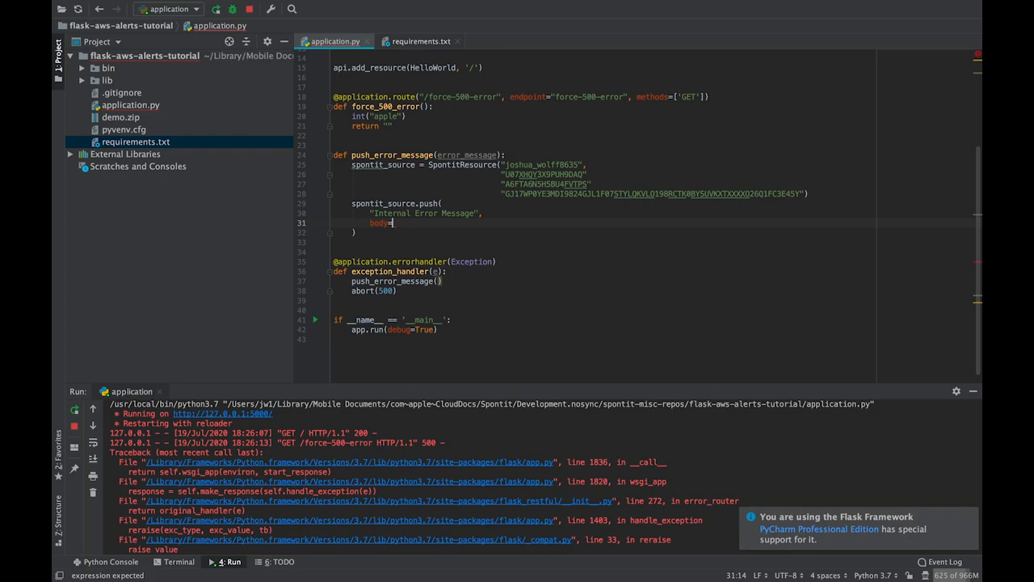
{"action": "type", "text": "str()"}
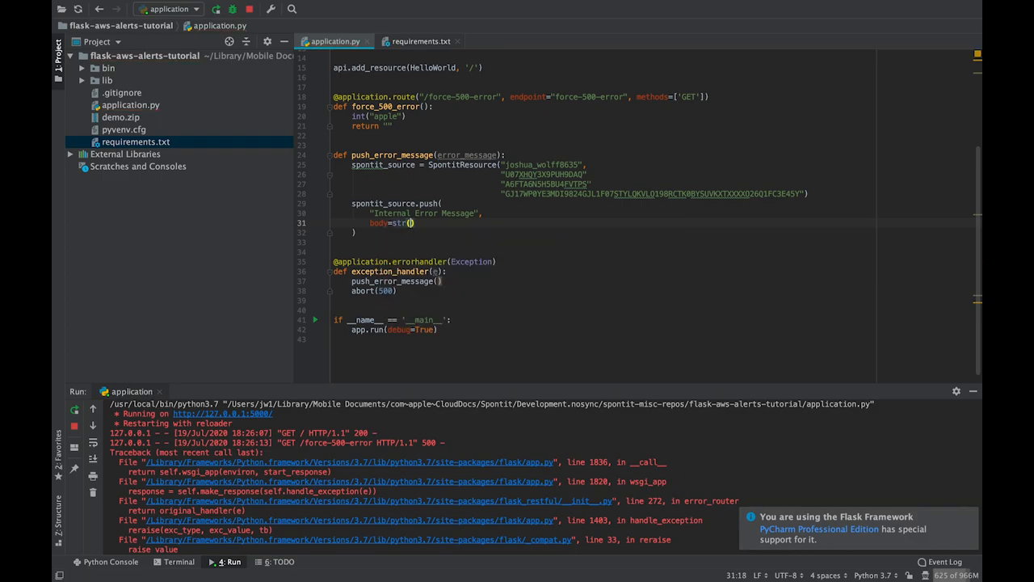
{"action": "type", "text": "error_message"}
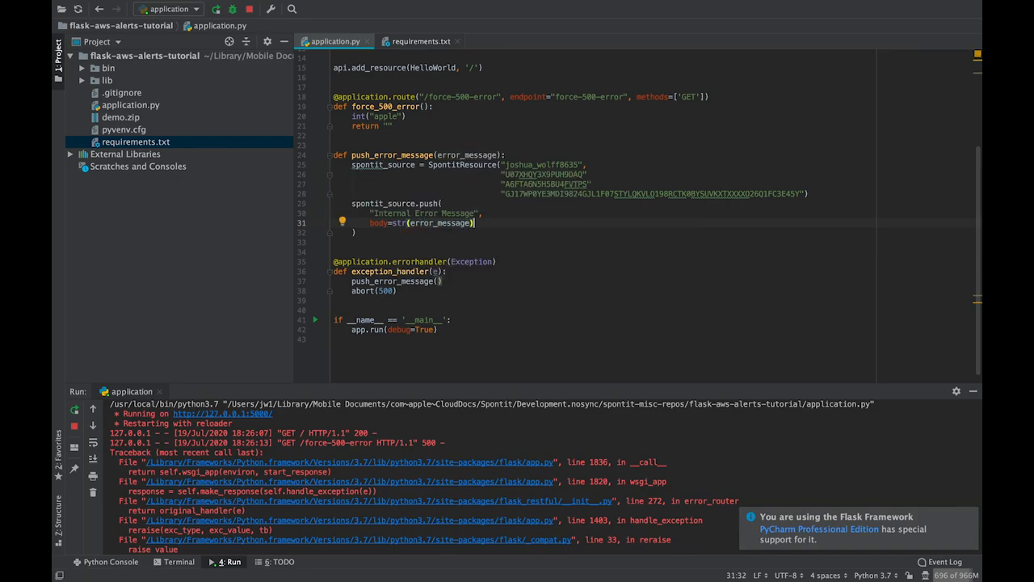
{"action": "type", "text": "[:min(len(erro"}
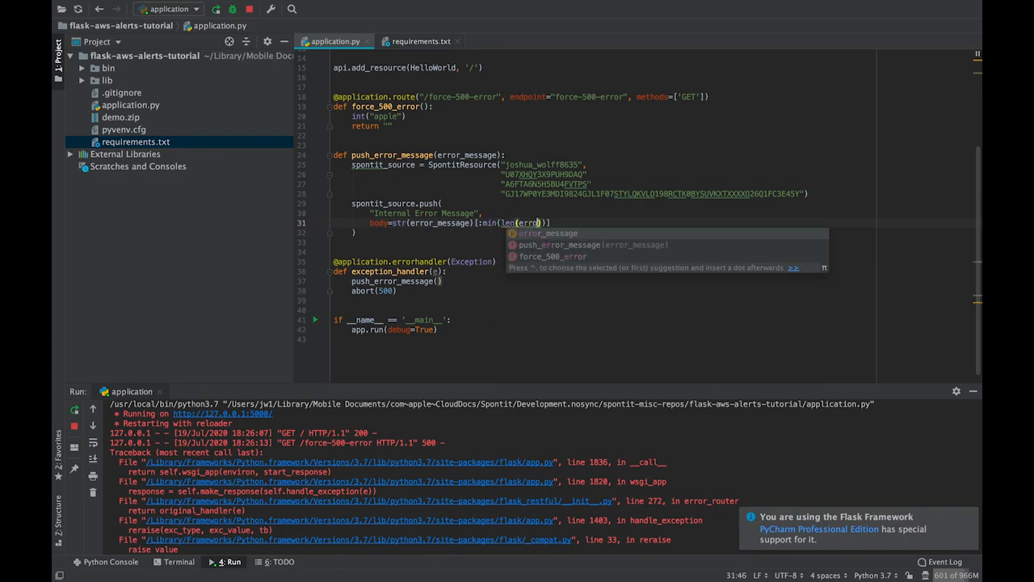
{"action": "type", "text": ", 5000"}
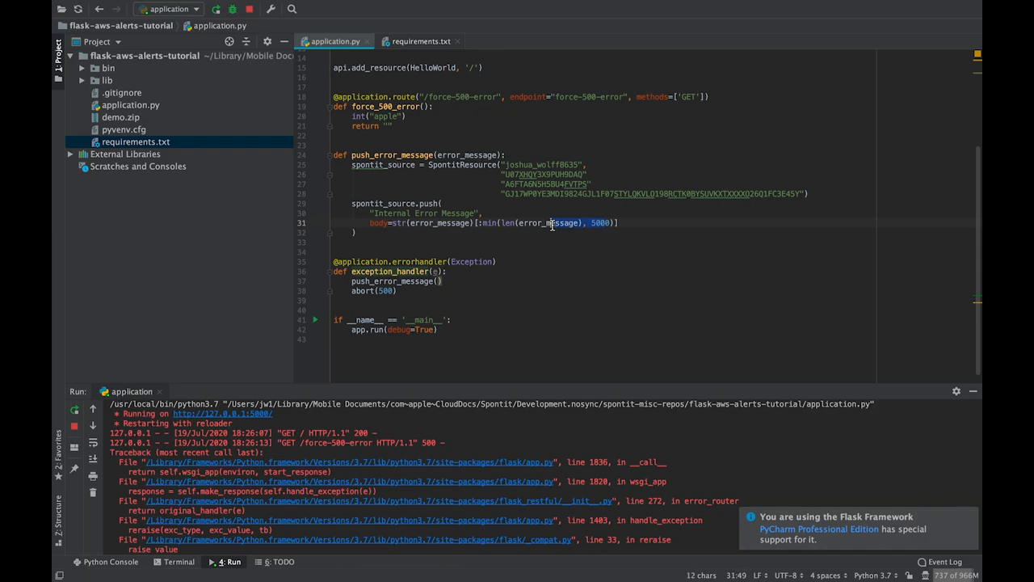
{"action": "type", "text": ","}
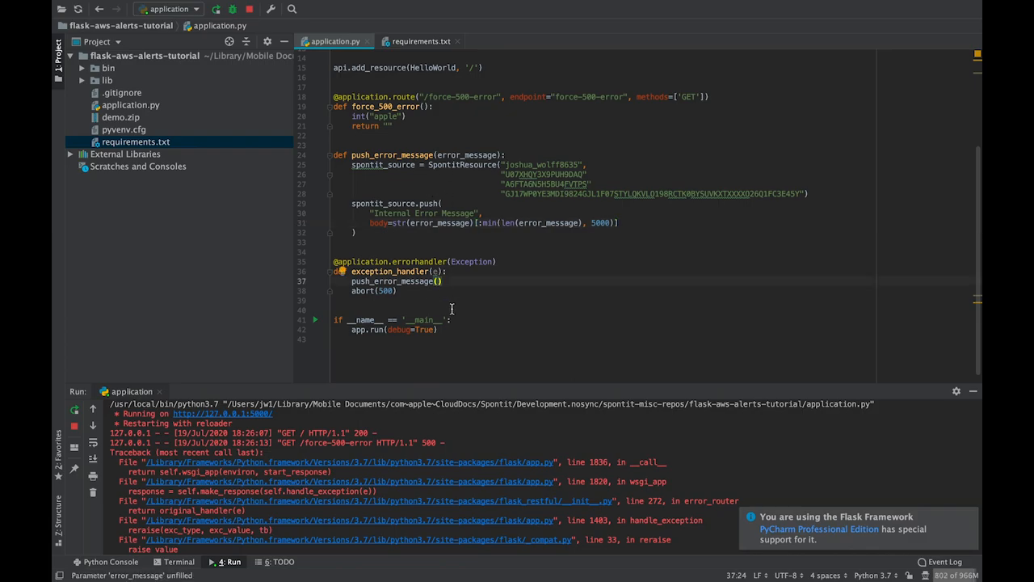
Send str(e) plus two newlines and traceback.format_exc() from the handler, importing traceback.
{"action": "type", "text": "str(e)"}
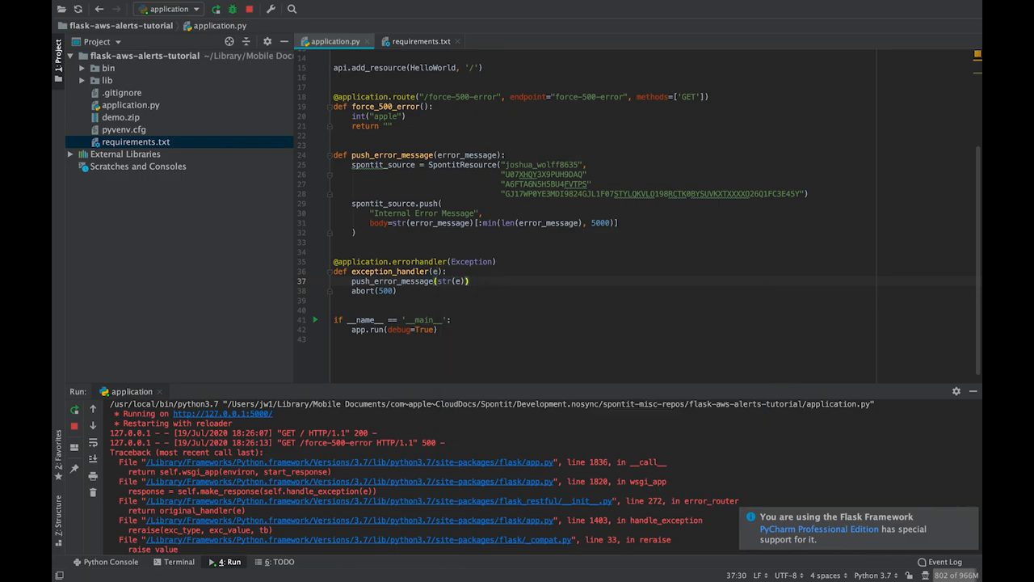
{"action": "type", "text": "+ f"}
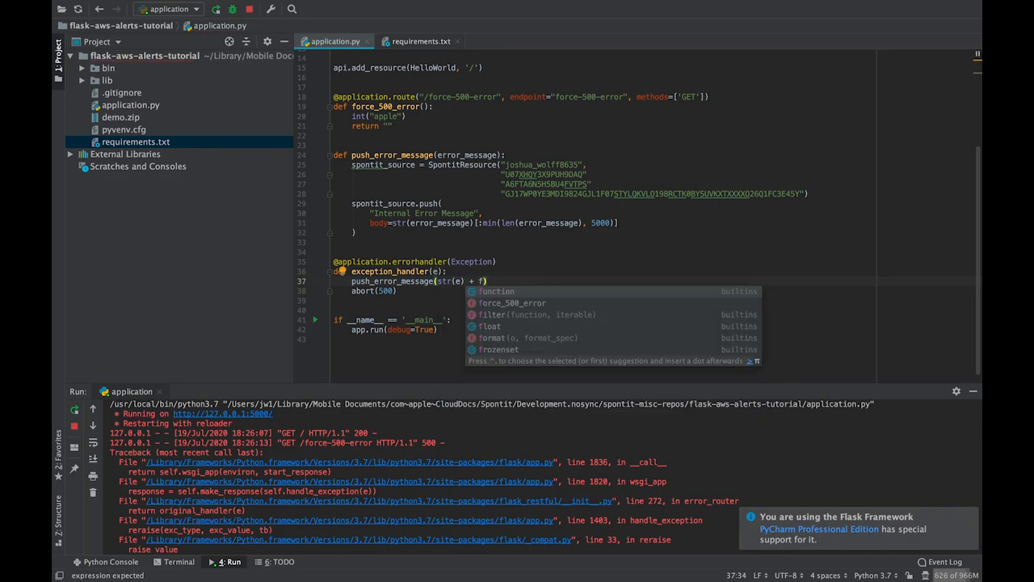
{"action": "type", "text": "\"\\n\\n\""}
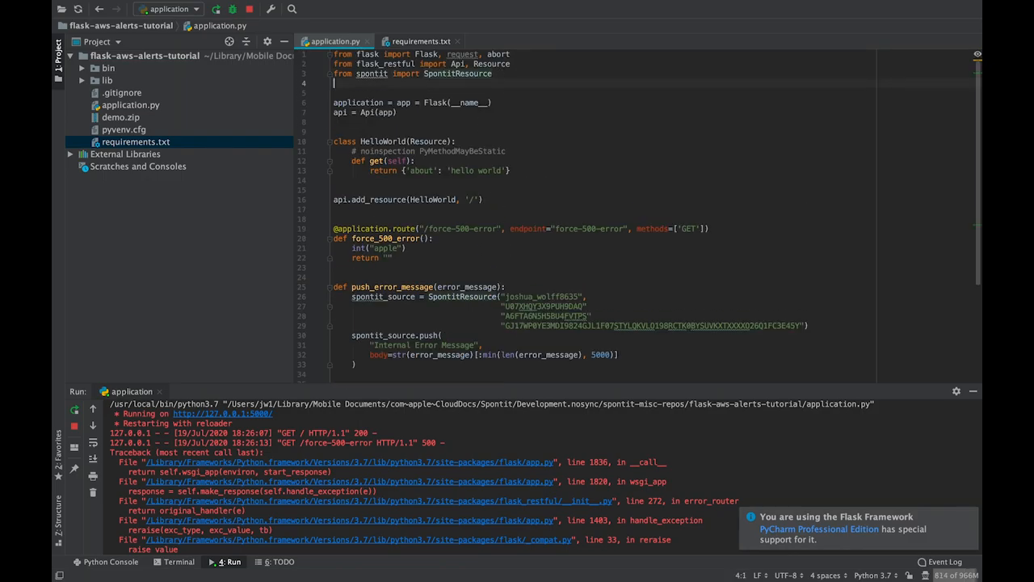
{"action": "type", "text": "import trace"}
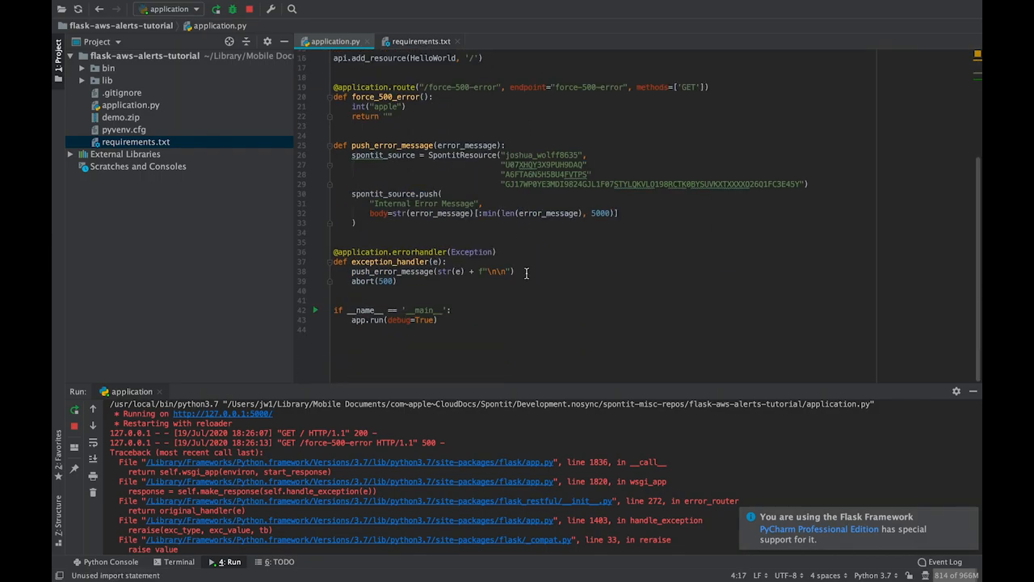
{"action": "mouse_move", "coordinate": [512, 271]}
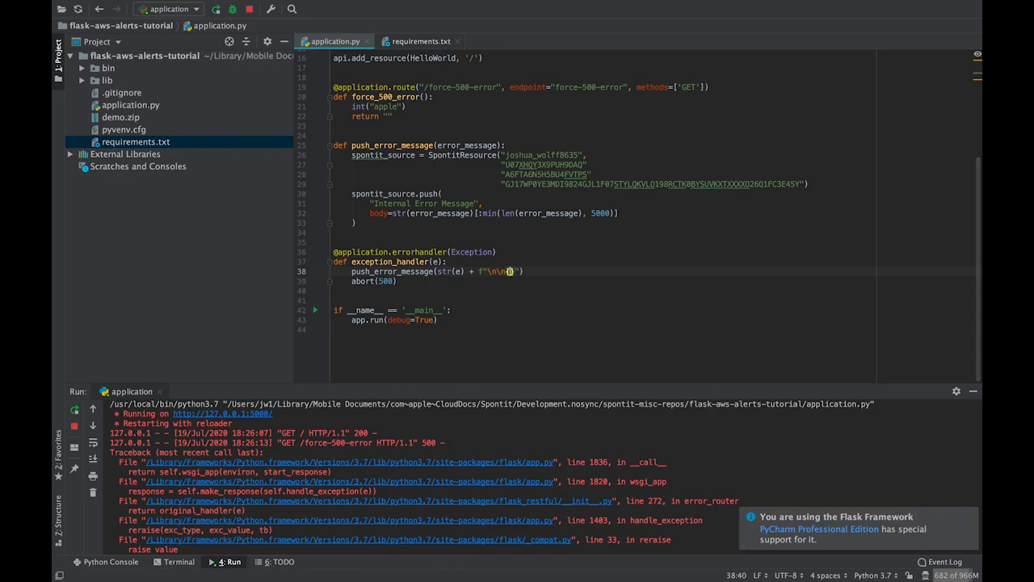
{"action": "type", "text": "str("}
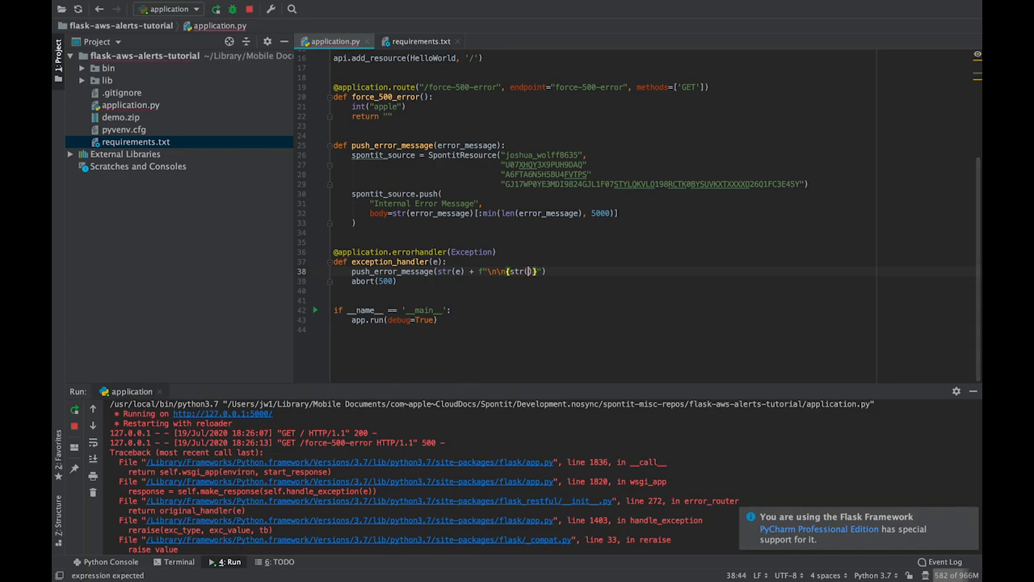
{"action": "type", "text": "traceback."}
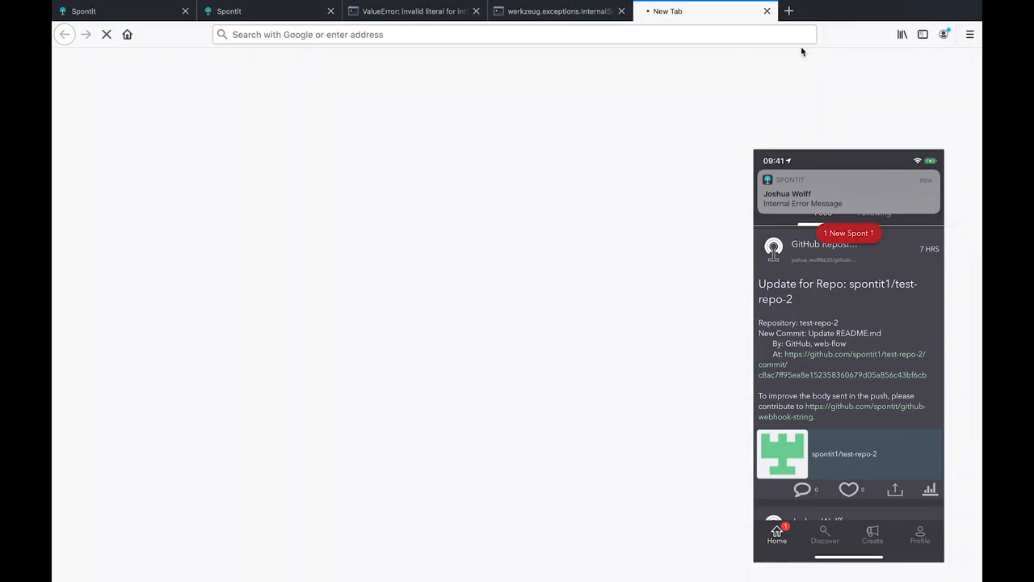
View the delivered Internal Error Message post, the Flask error page, then the Spontit Push page.
{"action": "left_click", "coordinate": [844, 194]}
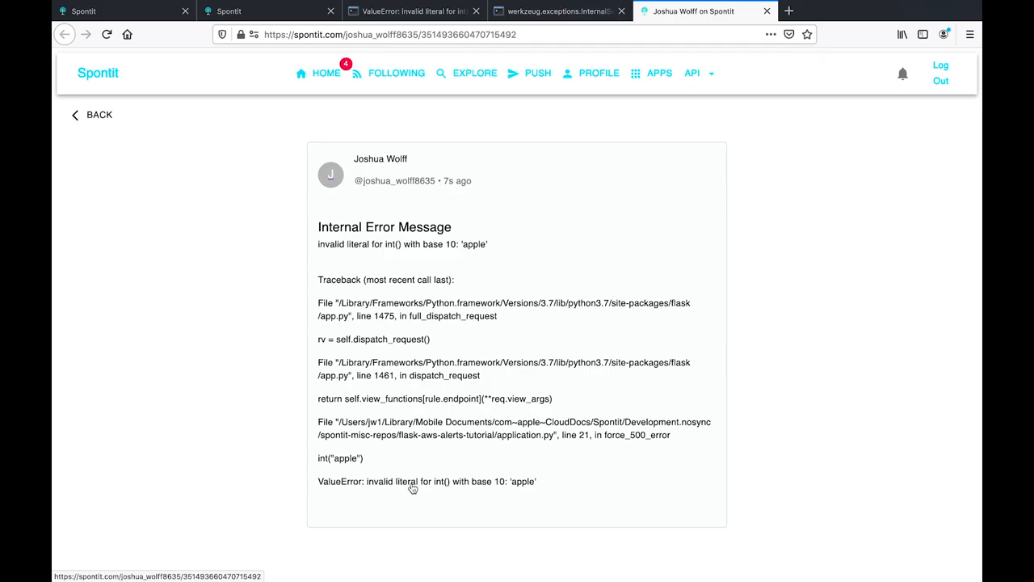
{"action": "mouse_move", "coordinate": [353, 481]}
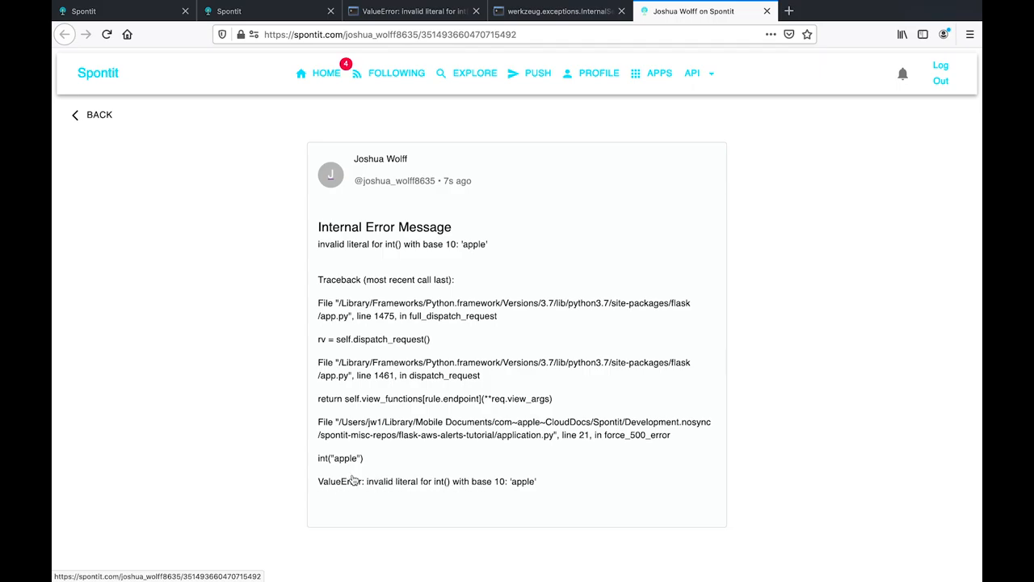
{"action": "mouse_move", "coordinate": [430, 344]}
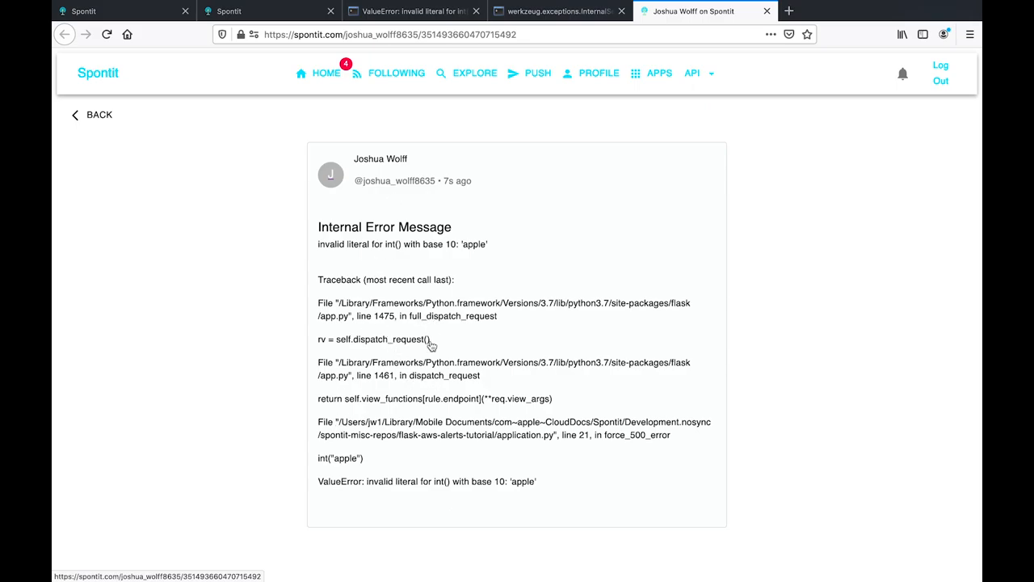
{"action": "mouse_move", "coordinate": [517, 225]}
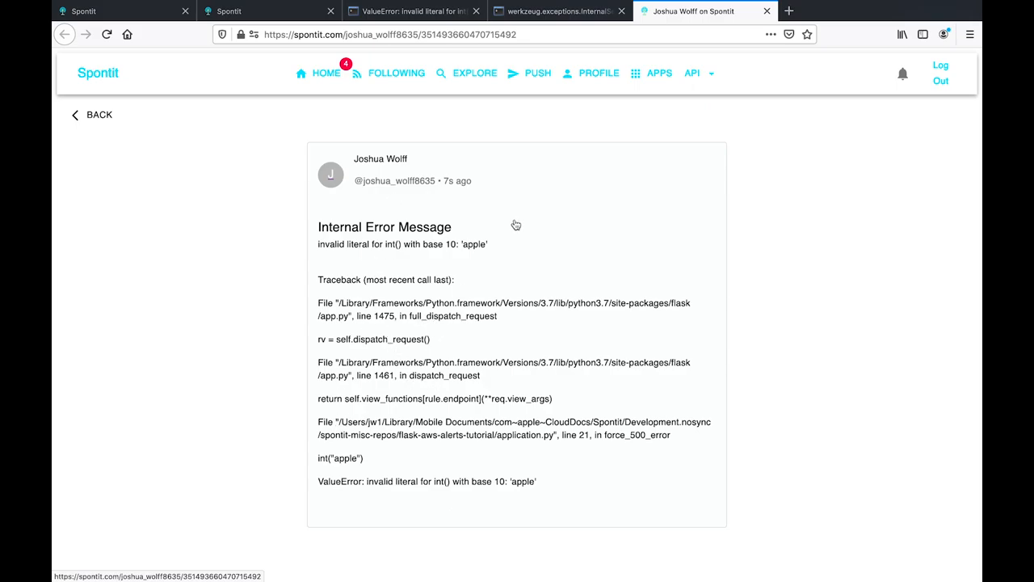
{"action": "left_click", "coordinate": [573, 12]}
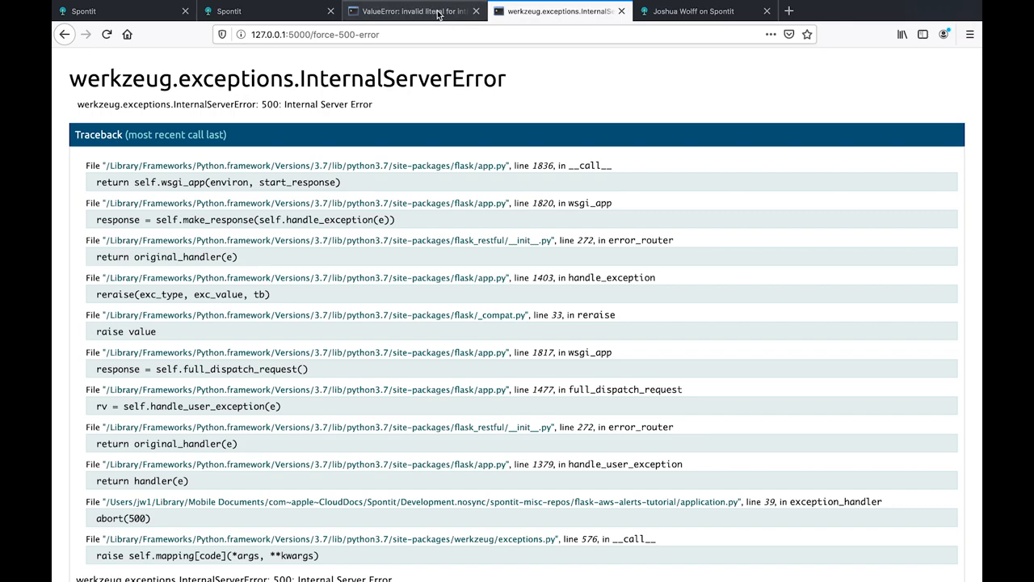
{"action": "left_click", "coordinate": [704, 10]}
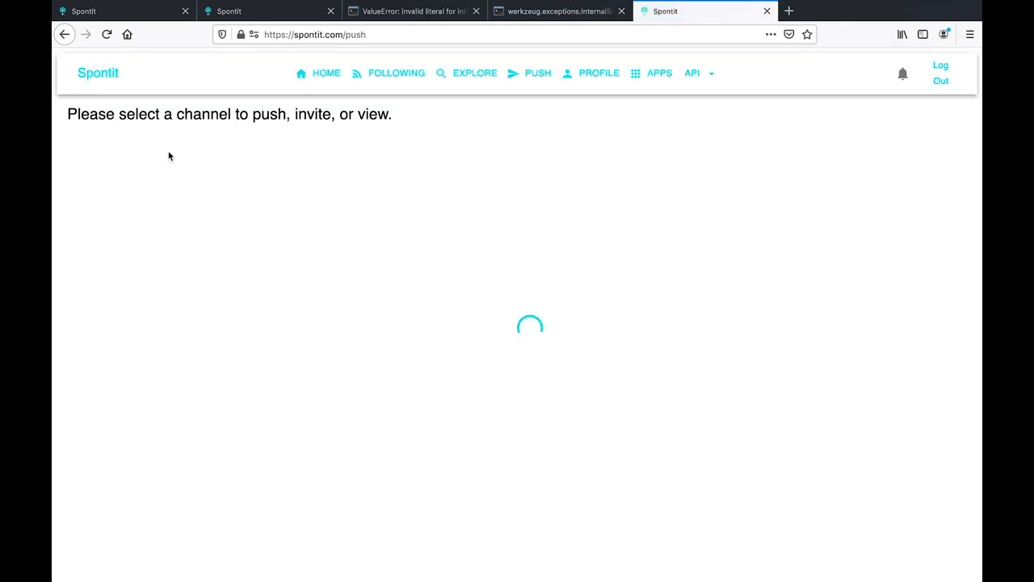
{"action": "mouse_move", "coordinate": [91, 161]}
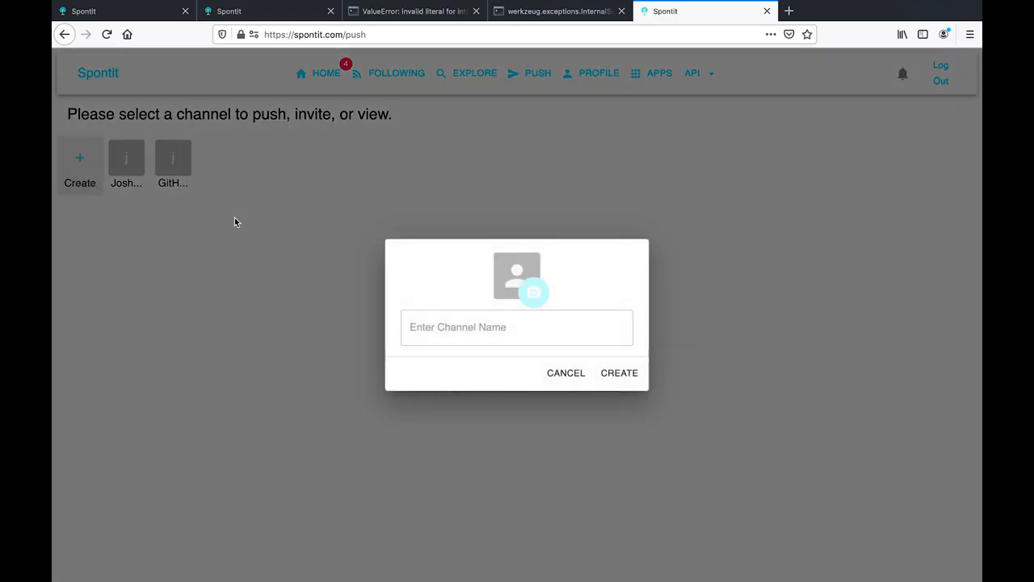
Name new Spontit channels '500' and 'Server Err...' for receiving server error pushes.
{"action": "type", "text": "500"}
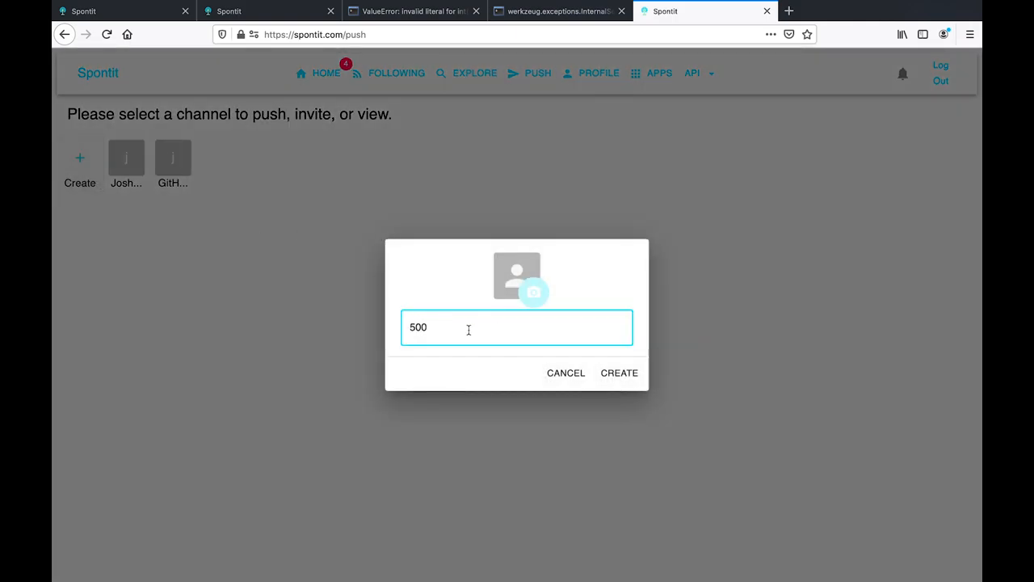
{"action": "type", "text": "Server Errors\""}
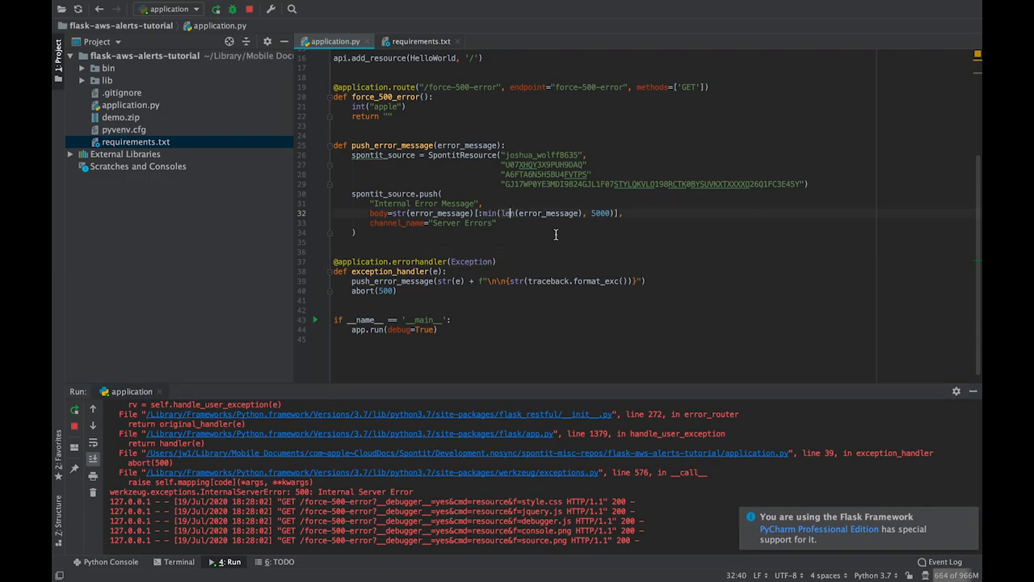
{"action": "type", "text": "push_to_followers=['"}
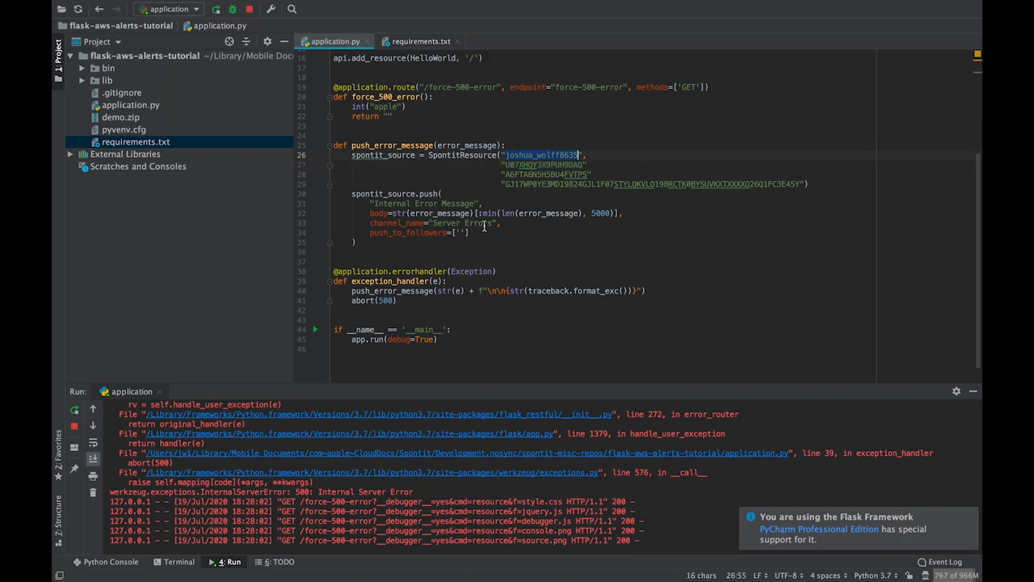
{"action": "type", "text": "joshua_wolff8635"}
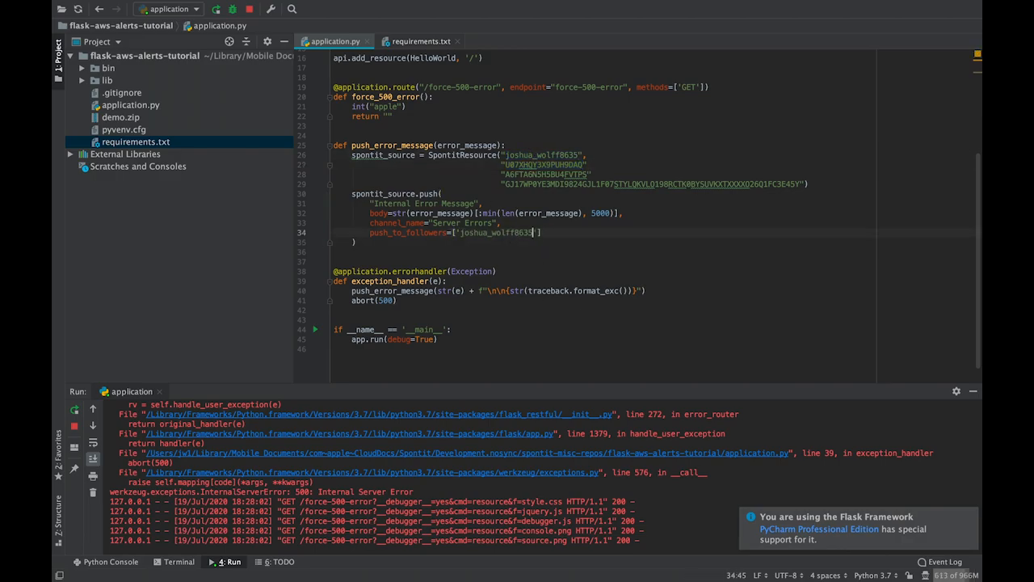
{"action": "type", "text": ", friend_user_1"}
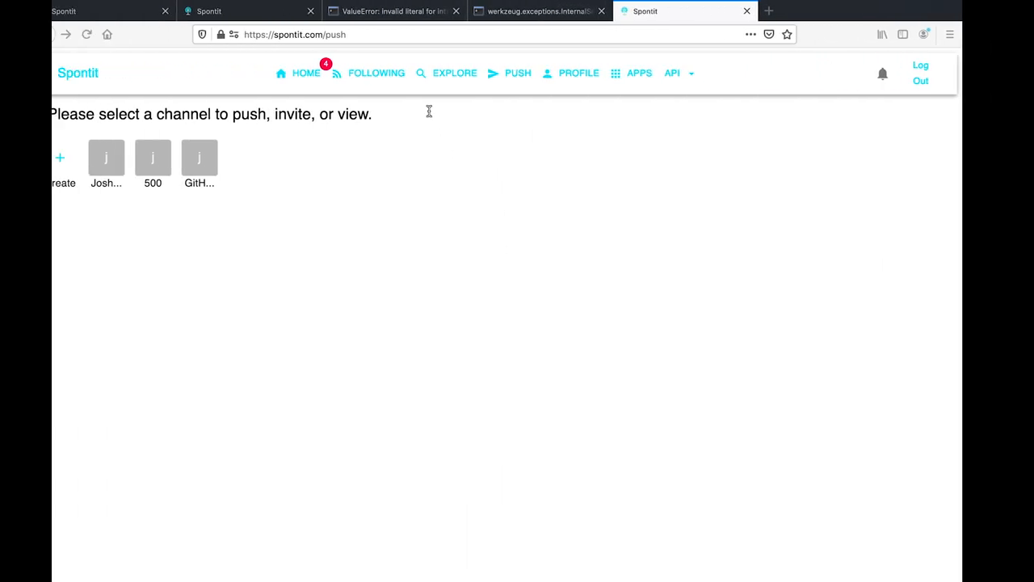
View the Server Errors notification's post showing the ValueError message and full traceback.
{"action": "left_click", "coordinate": [553, 12]}
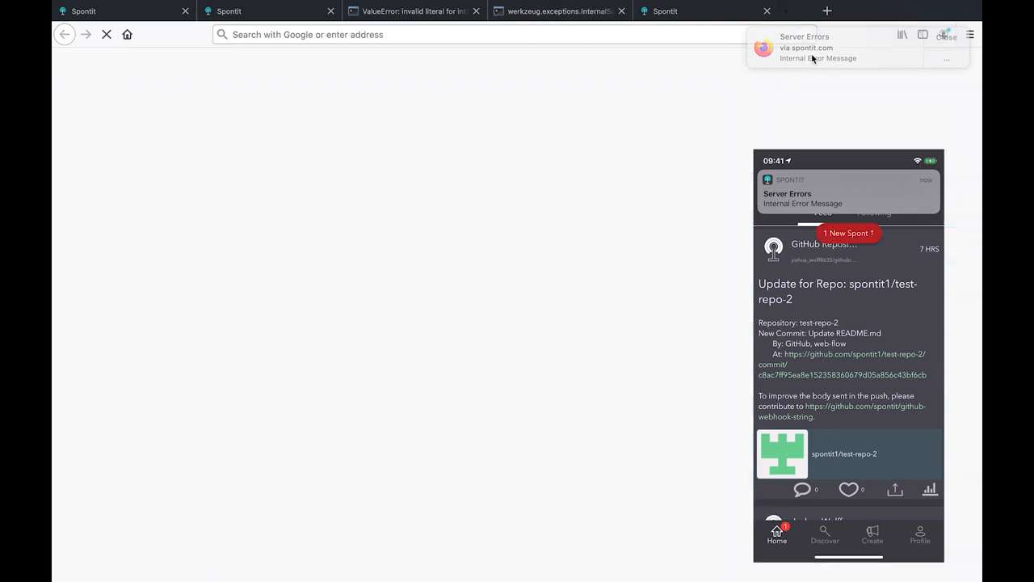
{"action": "left_click", "coordinate": [805, 47]}
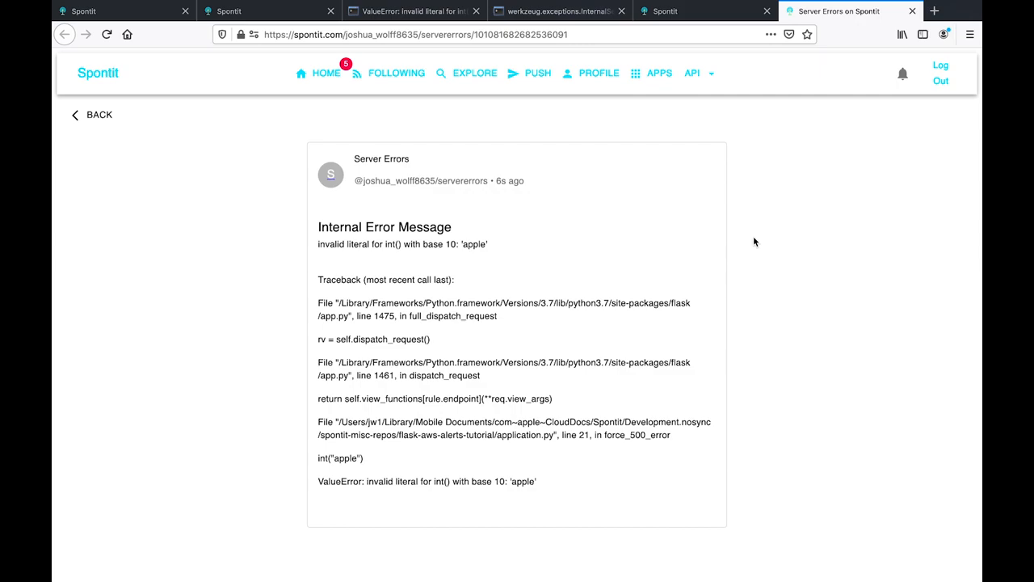
{"action": "mouse_move", "coordinate": [727, 204]}
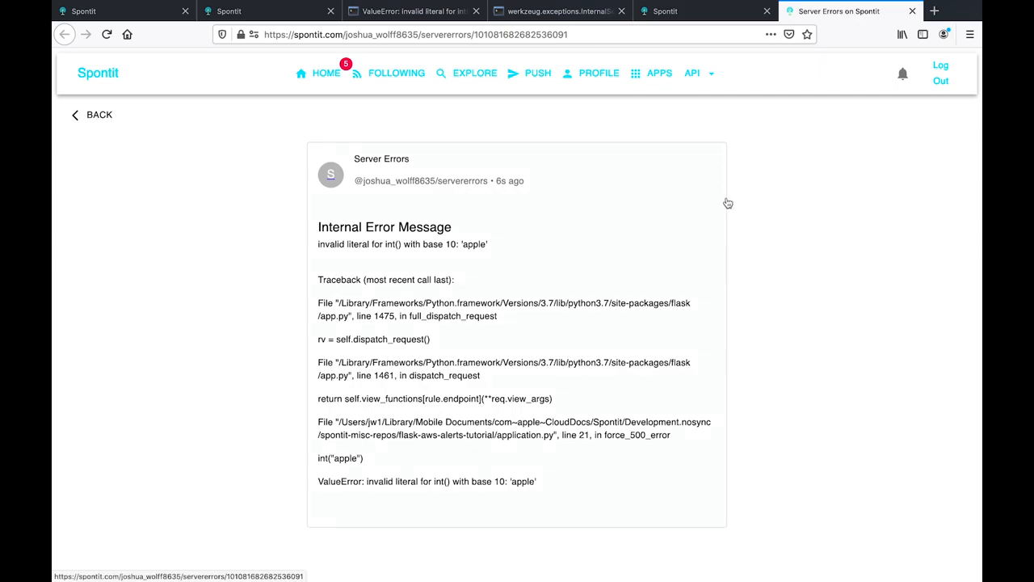